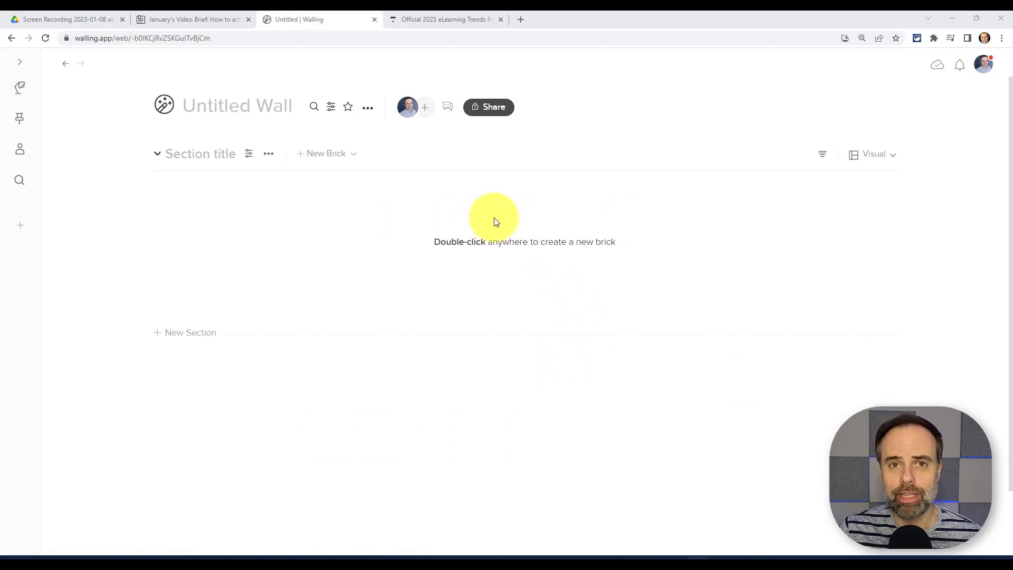
Create 'Start a new service' and 'Write a book' bricks, then add the pink background image.
{"action": "double_click", "coordinate": [495, 220]}
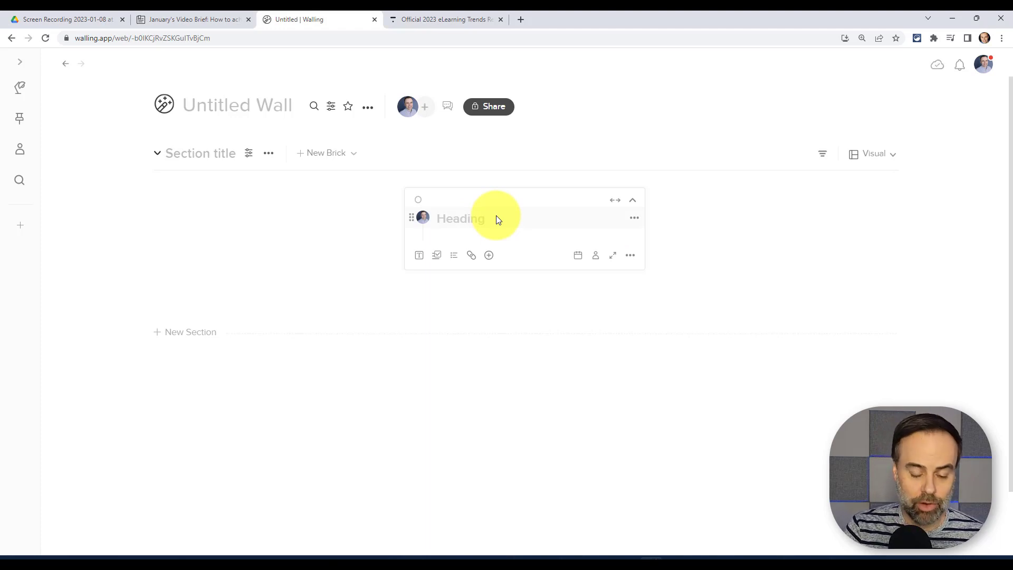
{"action": "type", "text": "Start a"}
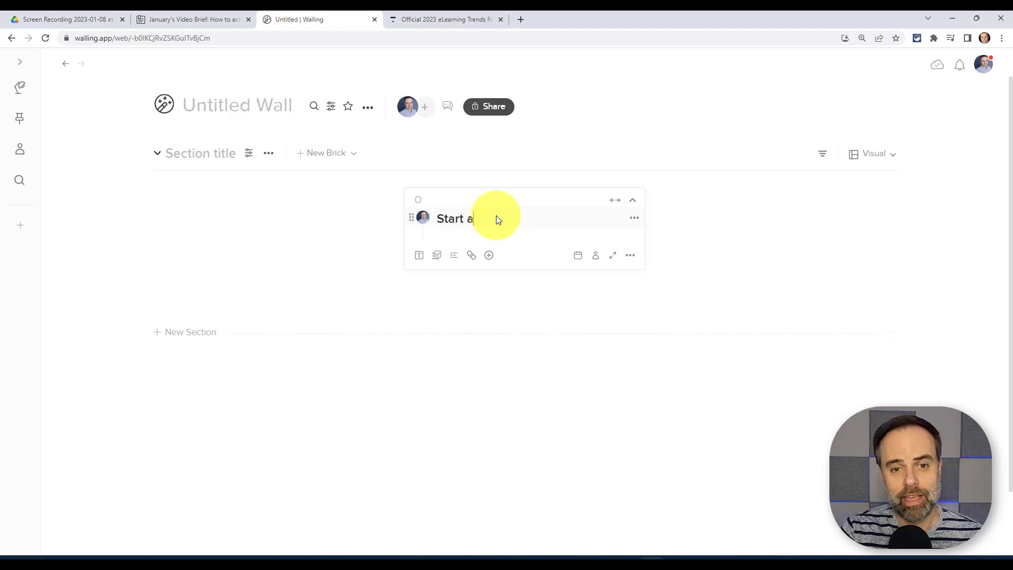
{"action": "type", "text": "new service"}
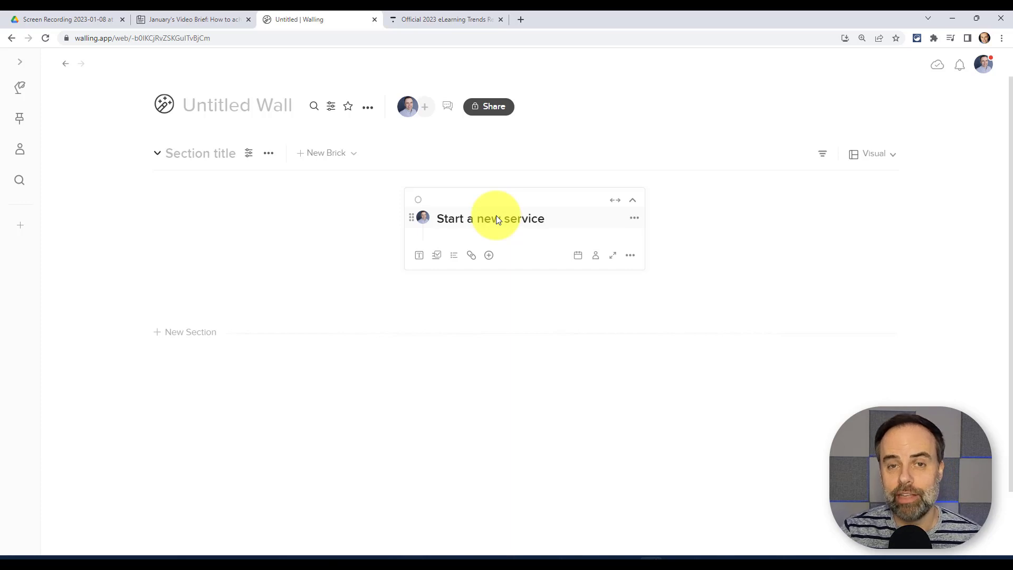
{"action": "mouse_move", "coordinate": [778, 201]}
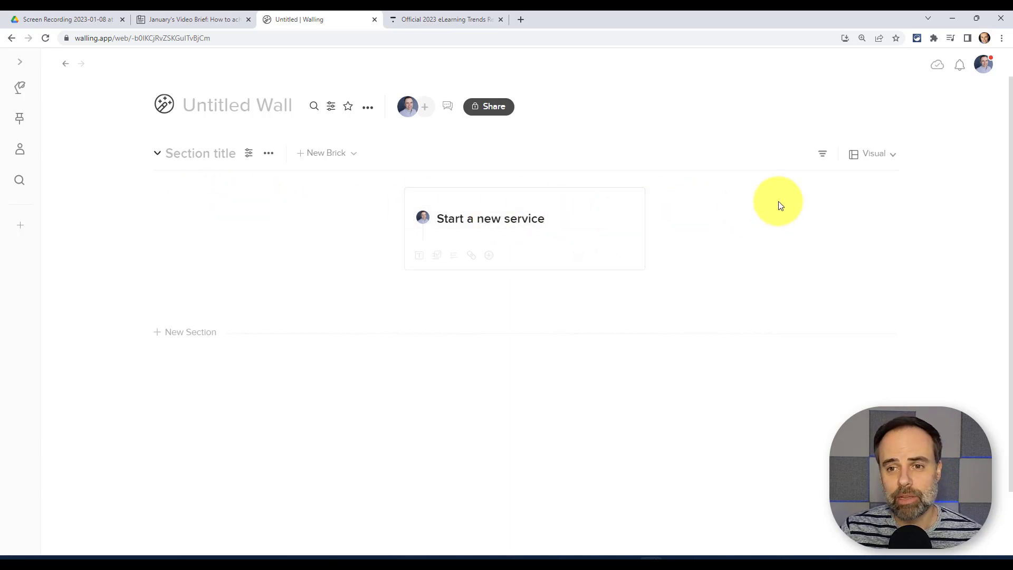
{"action": "type", "text": "Write a book"}
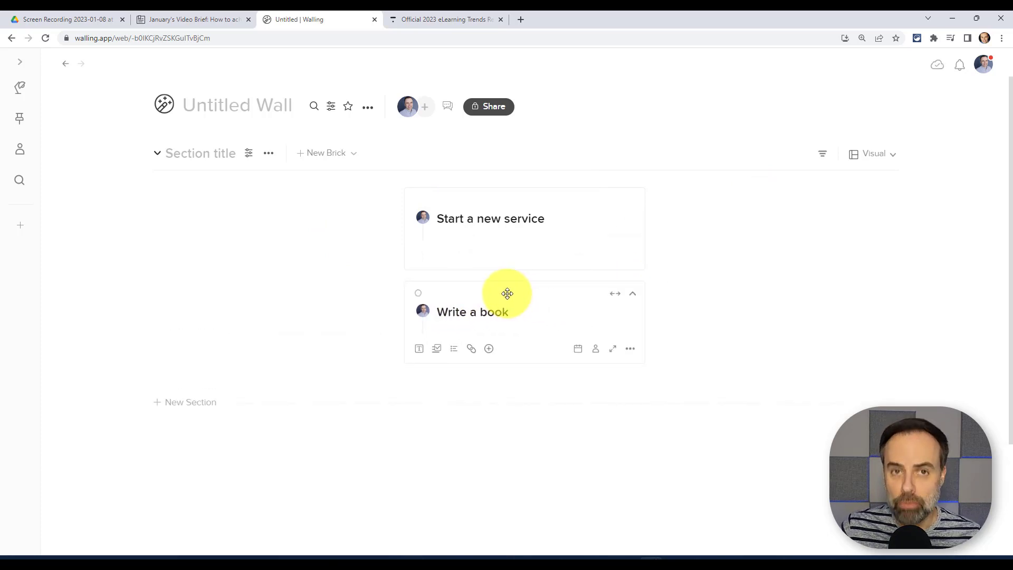
{"action": "mouse_move", "coordinate": [432, 529]}
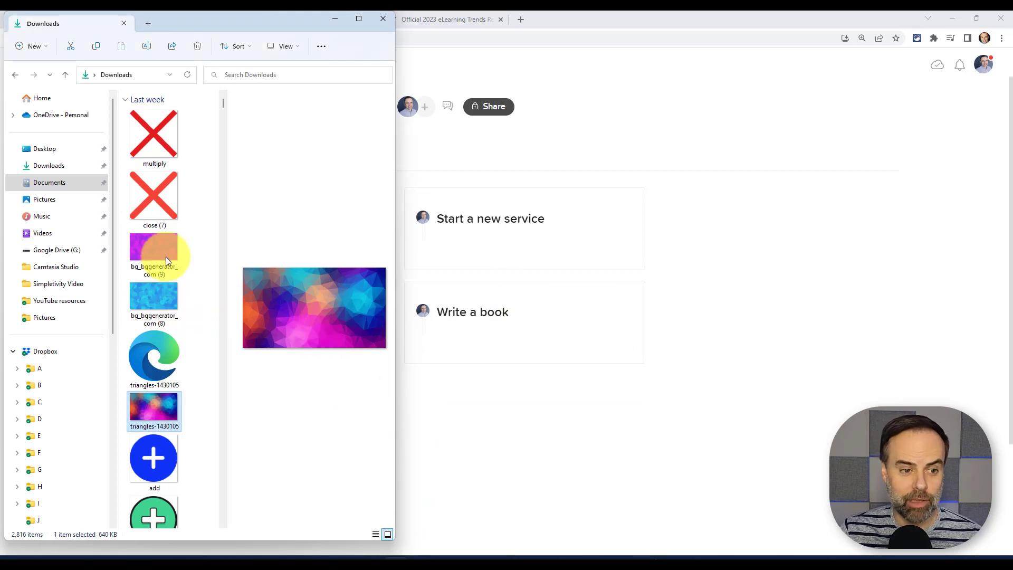
{"action": "left_click", "coordinate": [379, 18]}
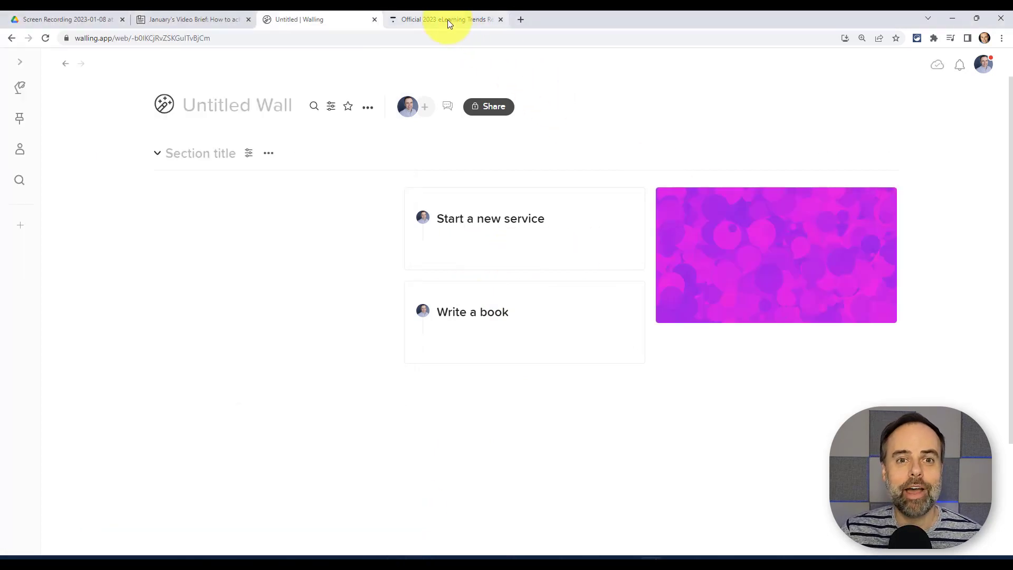
Switch to the Thinkific eLearning Trends page and copy its web address.
{"action": "left_click", "coordinate": [444, 20]}
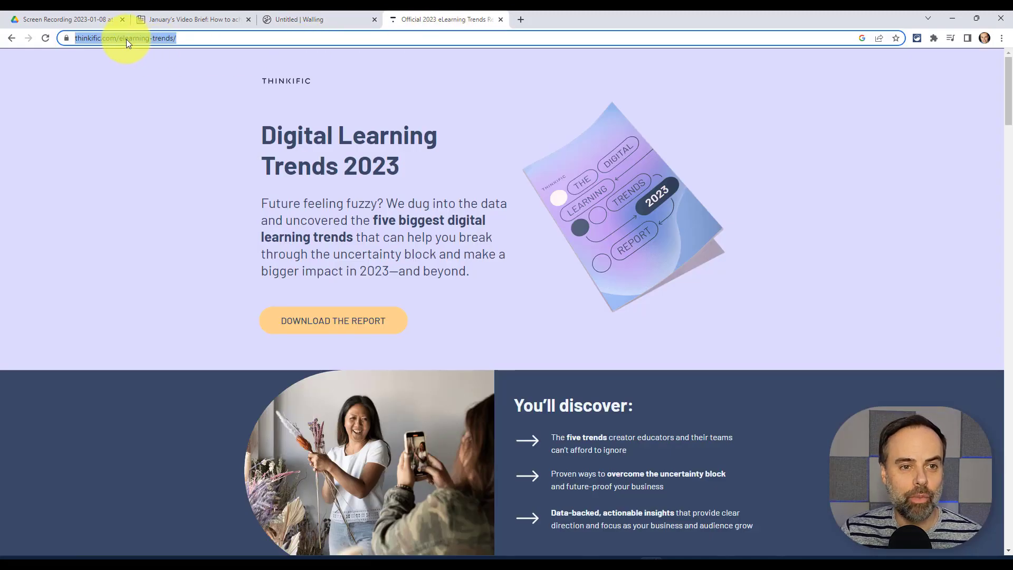
{"action": "left_click", "coordinate": [302, 19]}
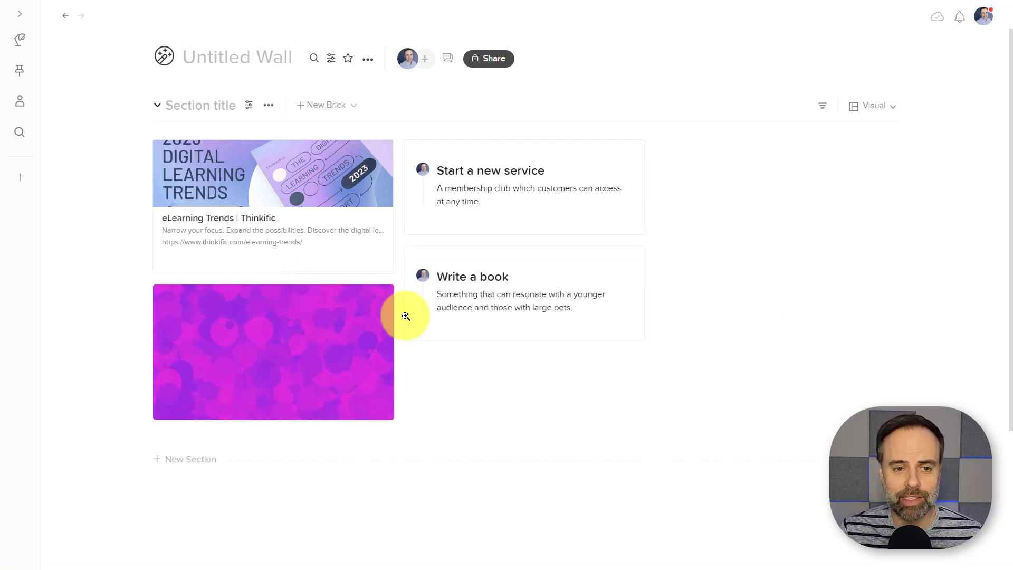
{"action": "mouse_move", "coordinate": [680, 212]}
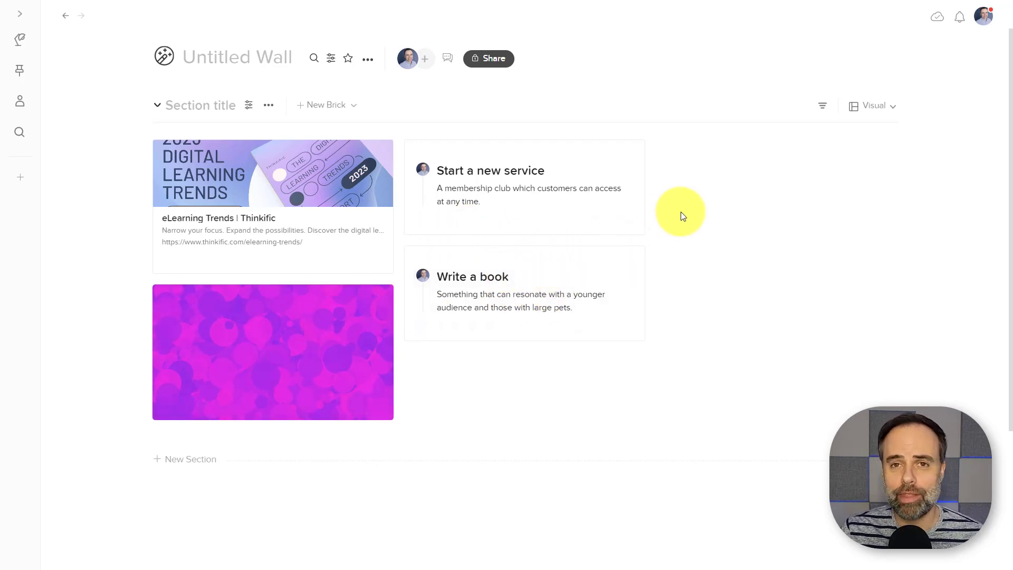
Open the options menu of the Start a new service brick.
{"action": "left_click", "coordinate": [630, 220]}
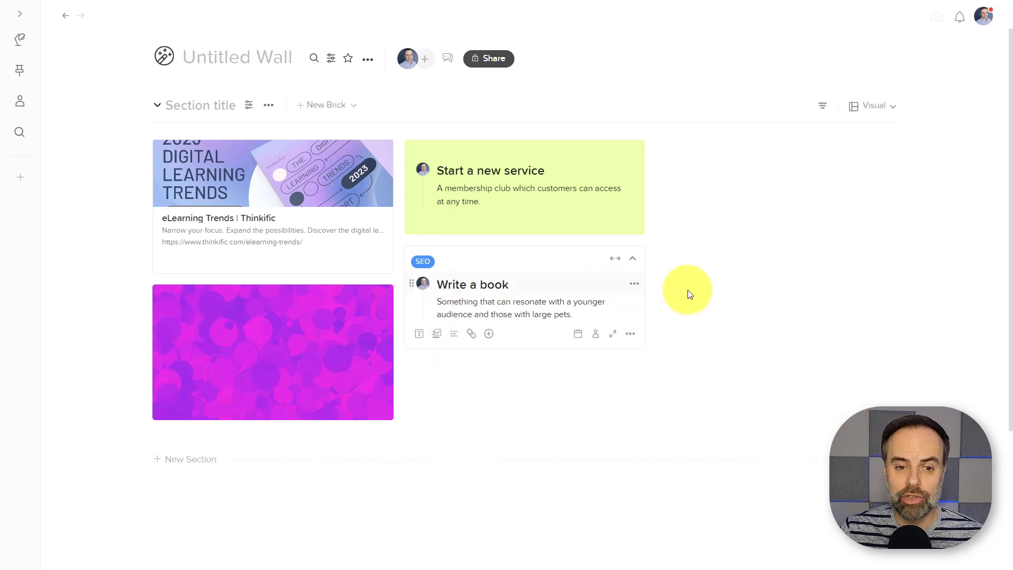
{"action": "mouse_move", "coordinate": [722, 295]}
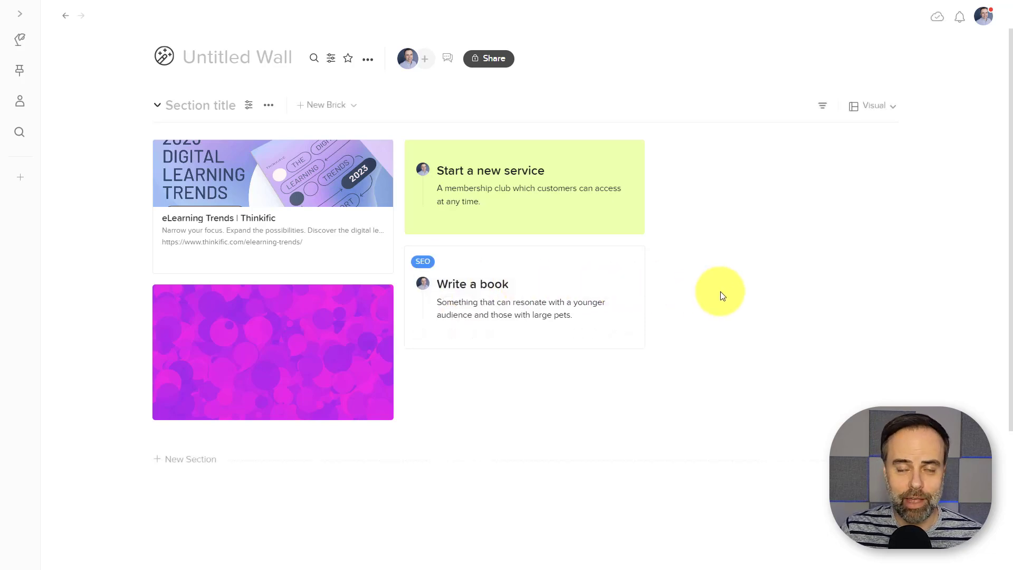
{"action": "mouse_move", "coordinate": [729, 269]}
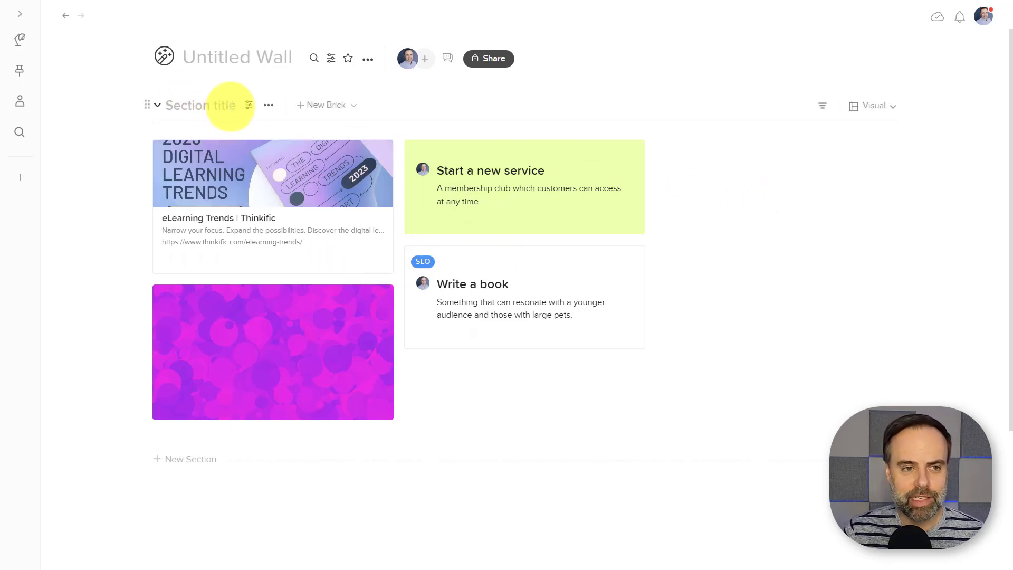
Name the section Ideas, add a Q2 section, and move Write a book into Q2.
{"action": "type", "text": "Ideas"}
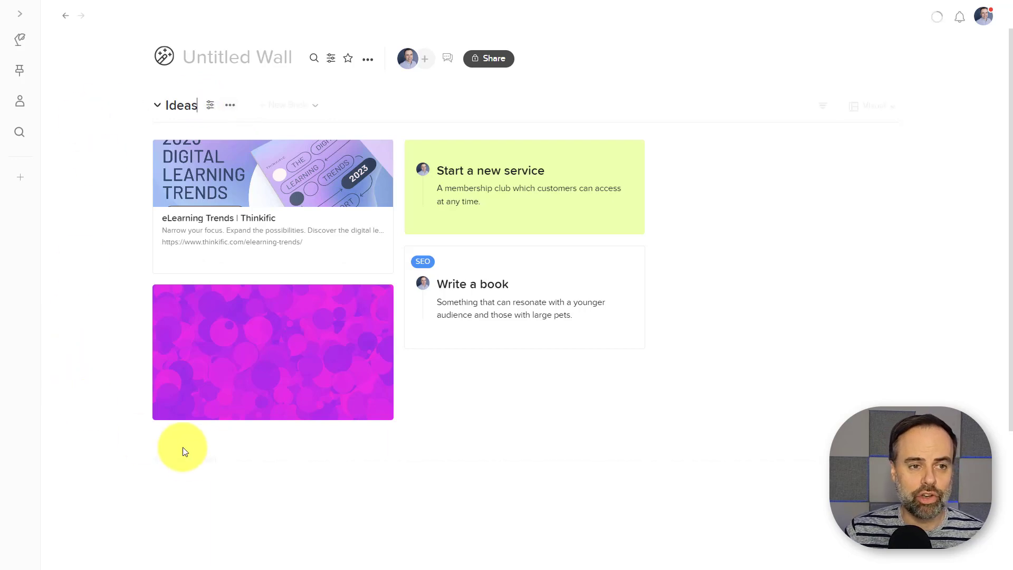
{"action": "left_click", "coordinate": [185, 459]}
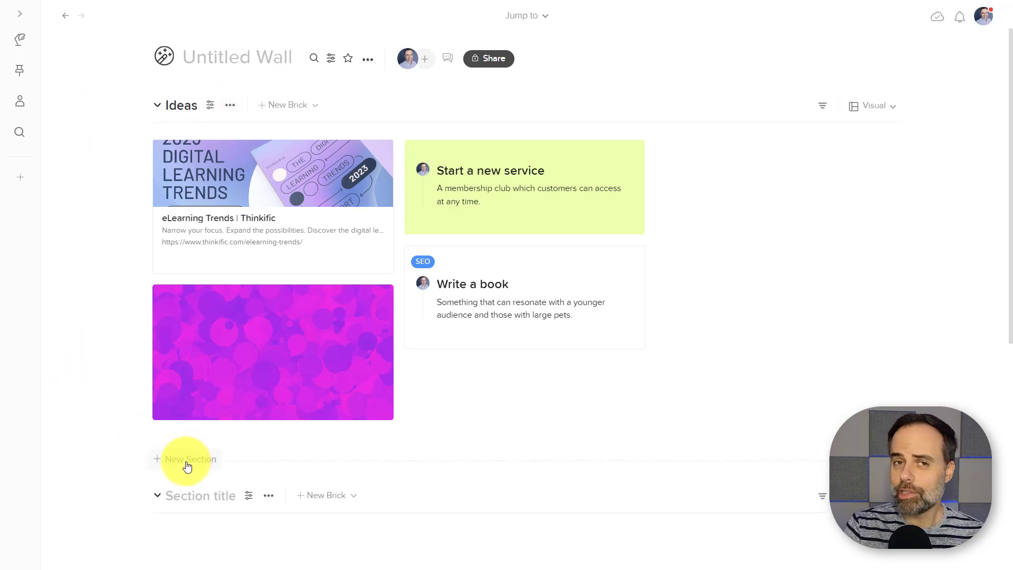
{"action": "type", "text": "Q2"}
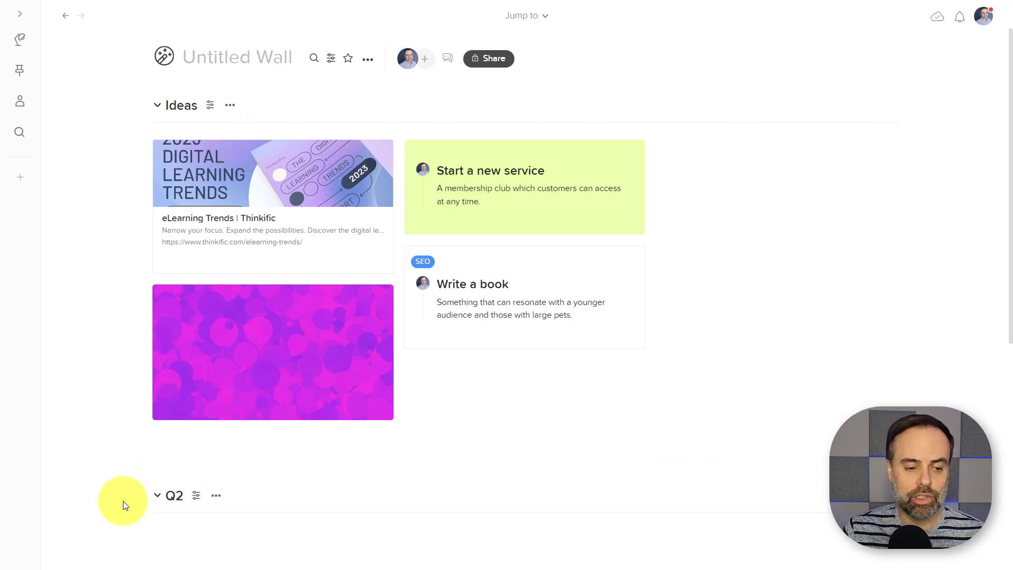
{"action": "mouse_move", "coordinate": [362, 335]}
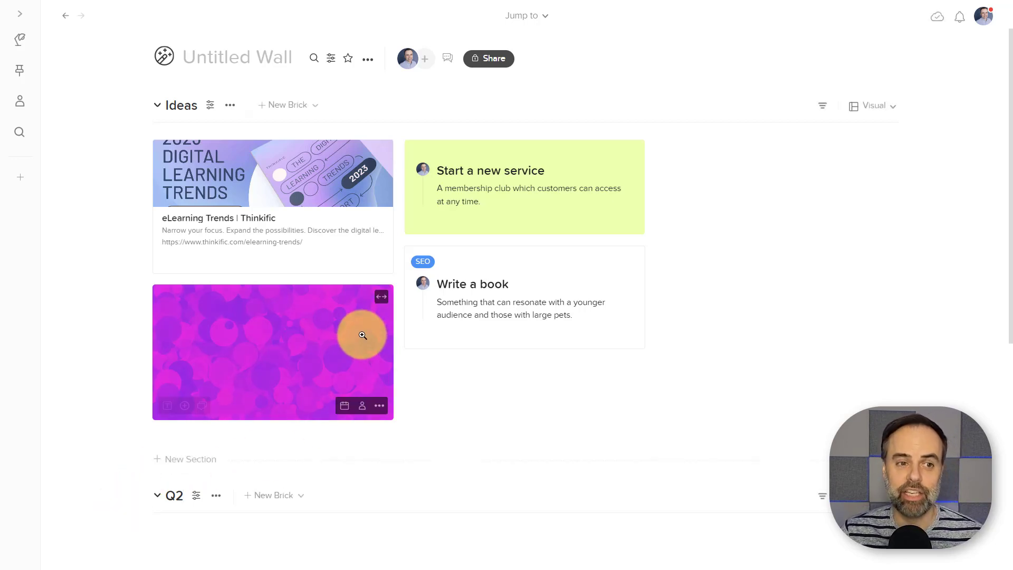
{"action": "scroll", "scroll_direction": "down", "scroll_amount": 3}
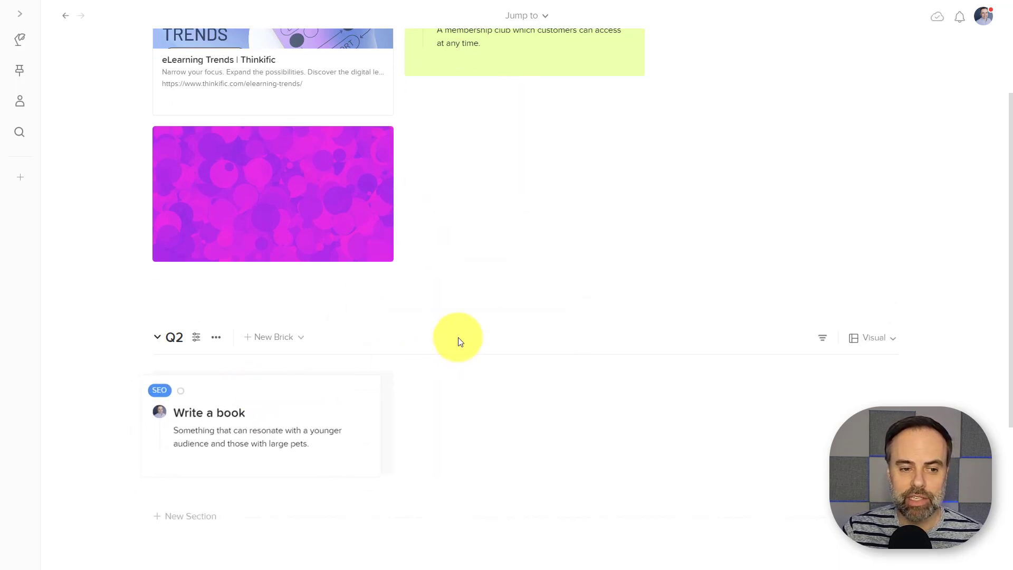
{"action": "left_click_drag", "start_coordinate": [273, 193], "coordinate": [550, 443]}
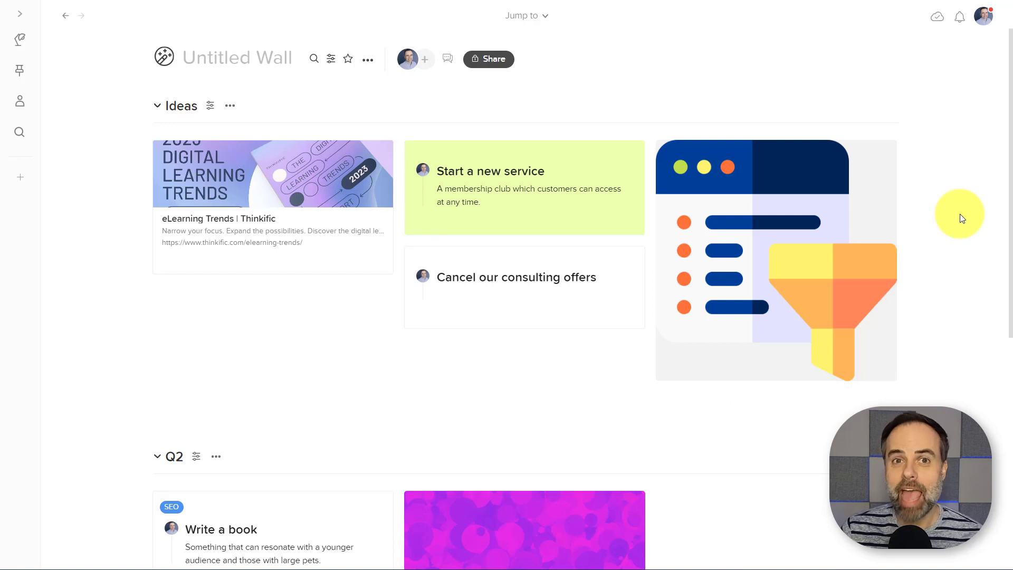
{"action": "mouse_move", "coordinate": [300, 247]}
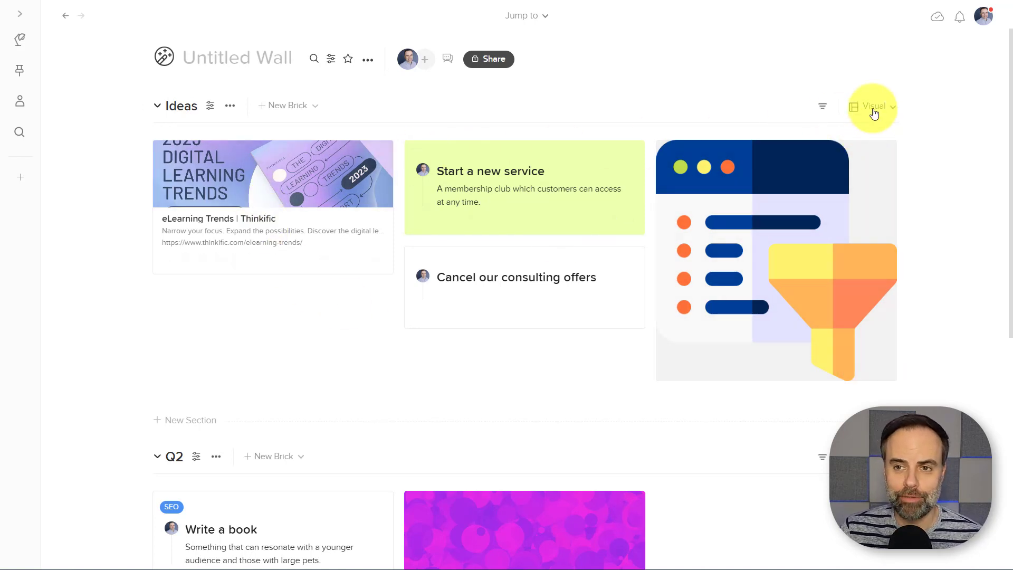
Show the Ideas section as a Kanban board and name a column To do.
{"action": "left_click", "coordinate": [874, 106]}
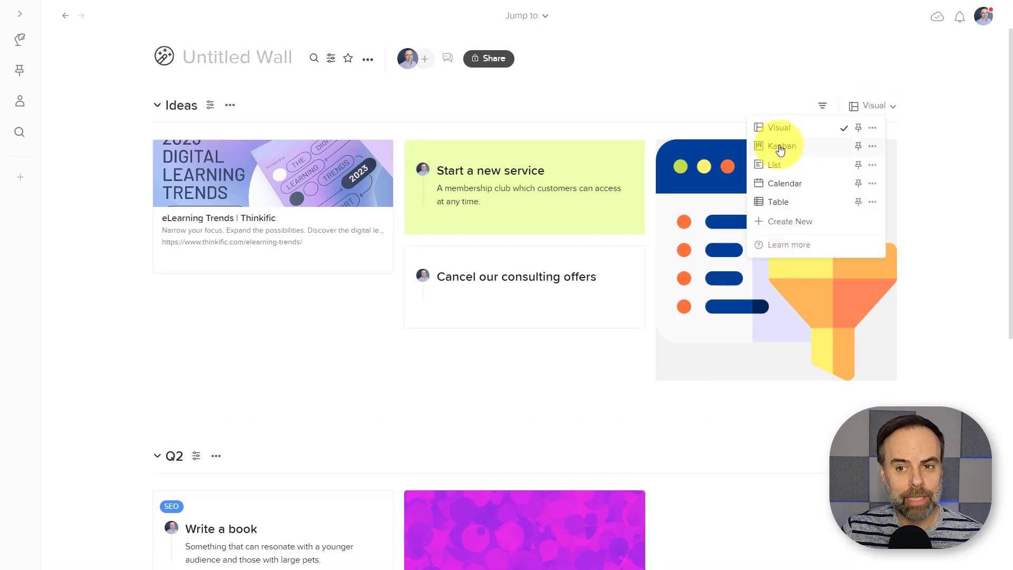
{"action": "left_click", "coordinate": [779, 146]}
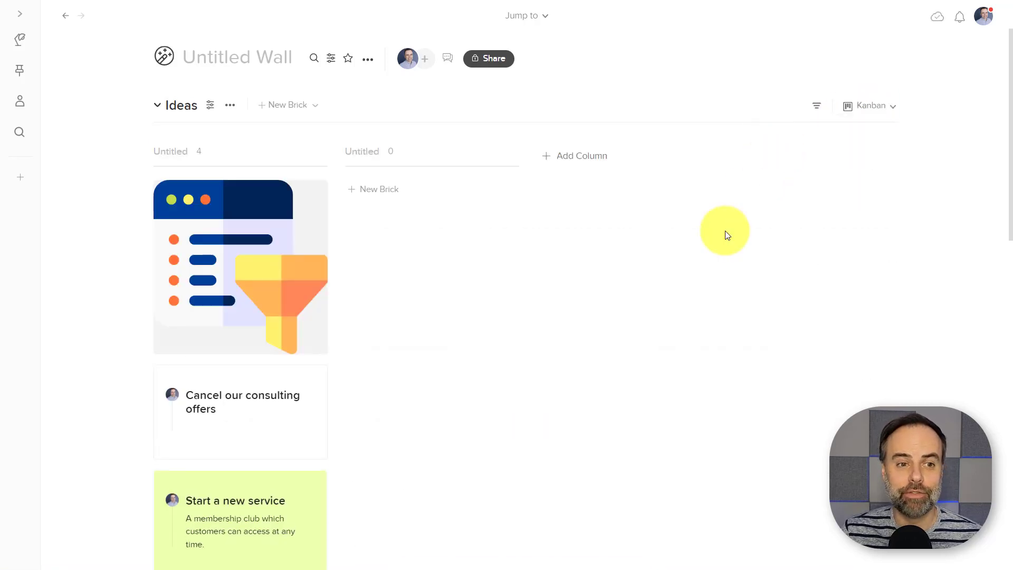
{"action": "mouse_move", "coordinate": [234, 160]}
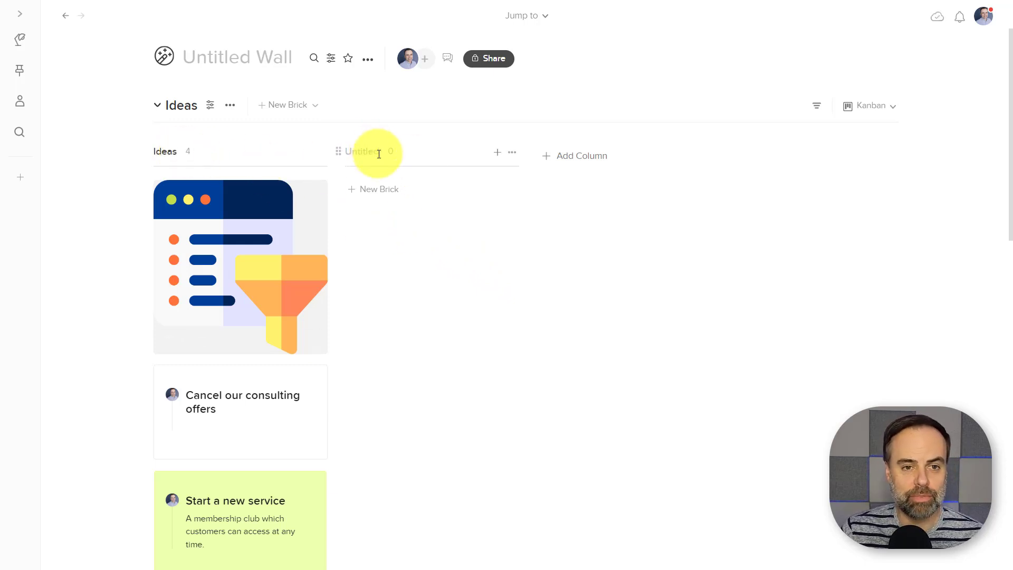
{"action": "type", "text": "To do"}
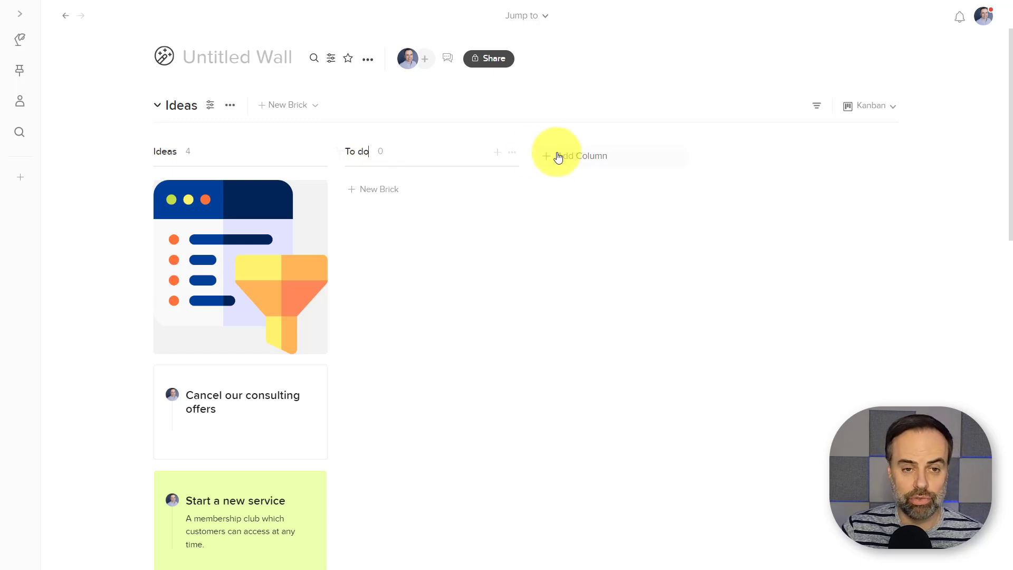
Rename the untitled third board column to Complete.
{"action": "left_click", "coordinate": [547, 156]}
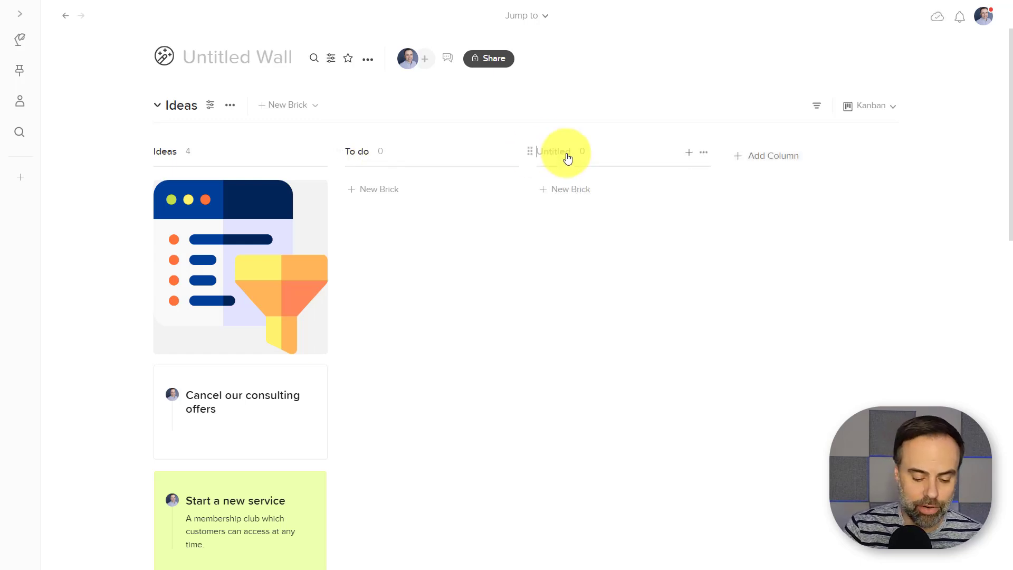
{"action": "type", "text": "Complete"}
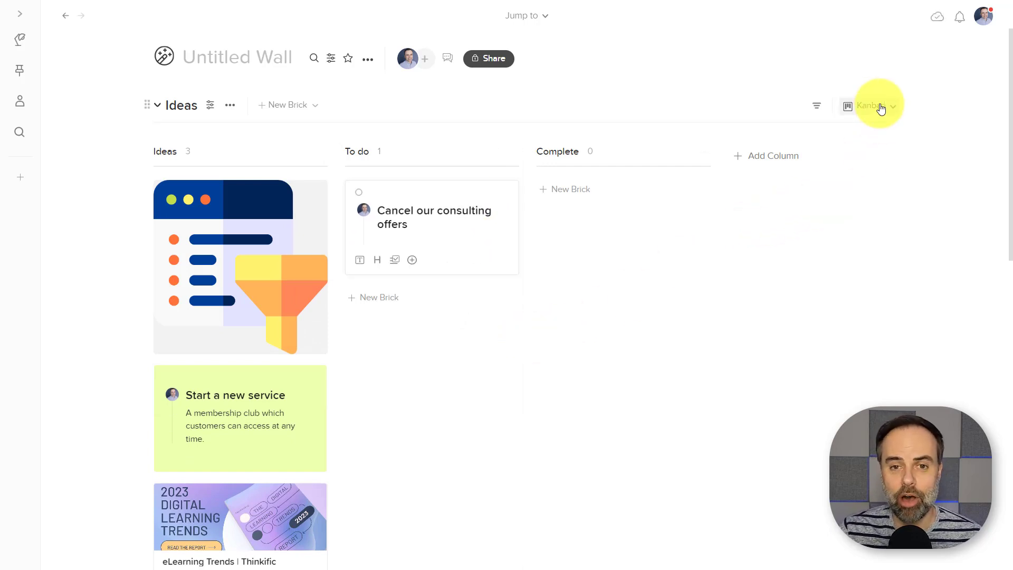
{"action": "left_click", "coordinate": [876, 105]}
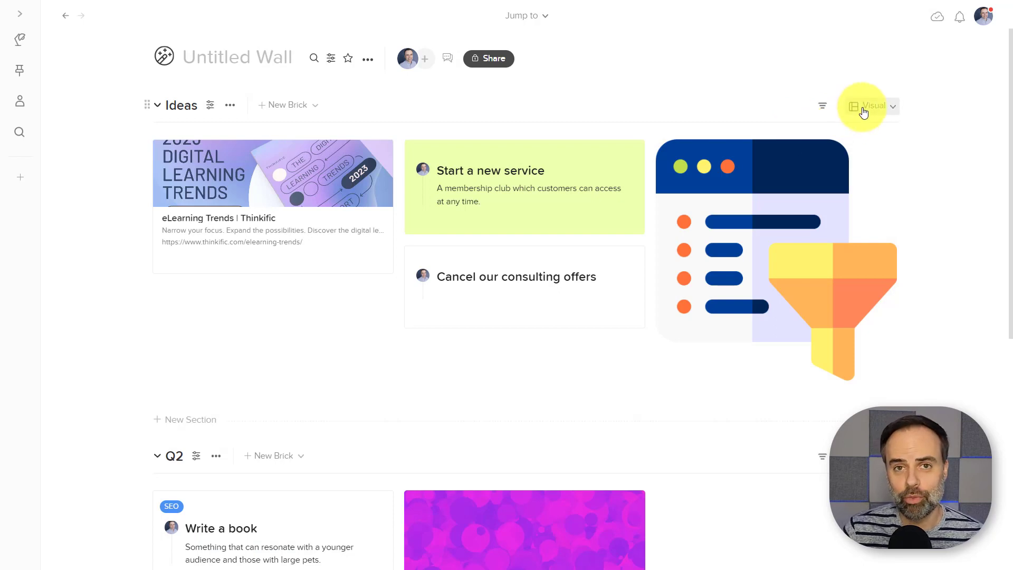
Switch the Ideas section to List layout, then to Calendar layout.
{"action": "left_click", "coordinate": [871, 106]}
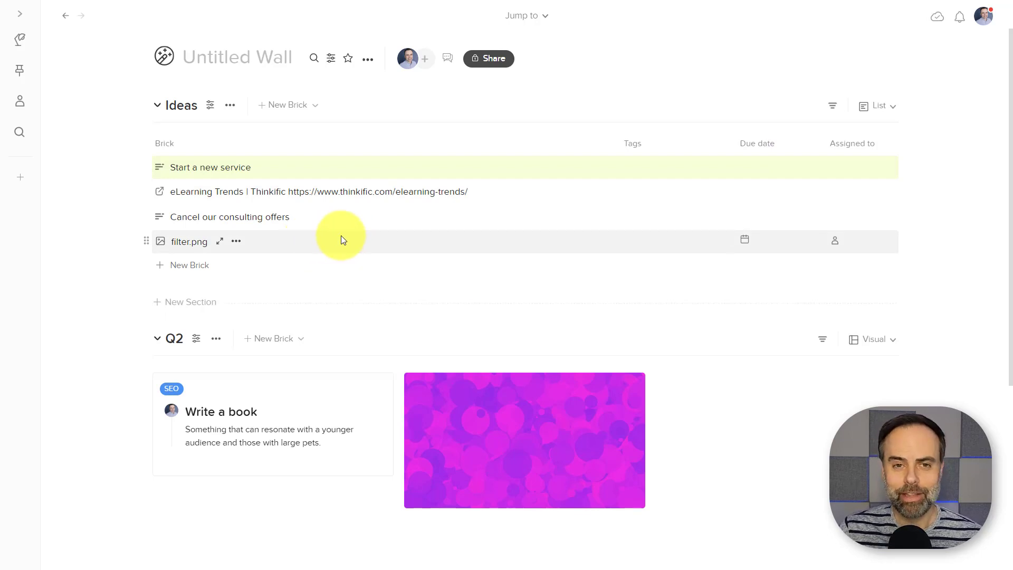
{"action": "mouse_move", "coordinate": [357, 194]}
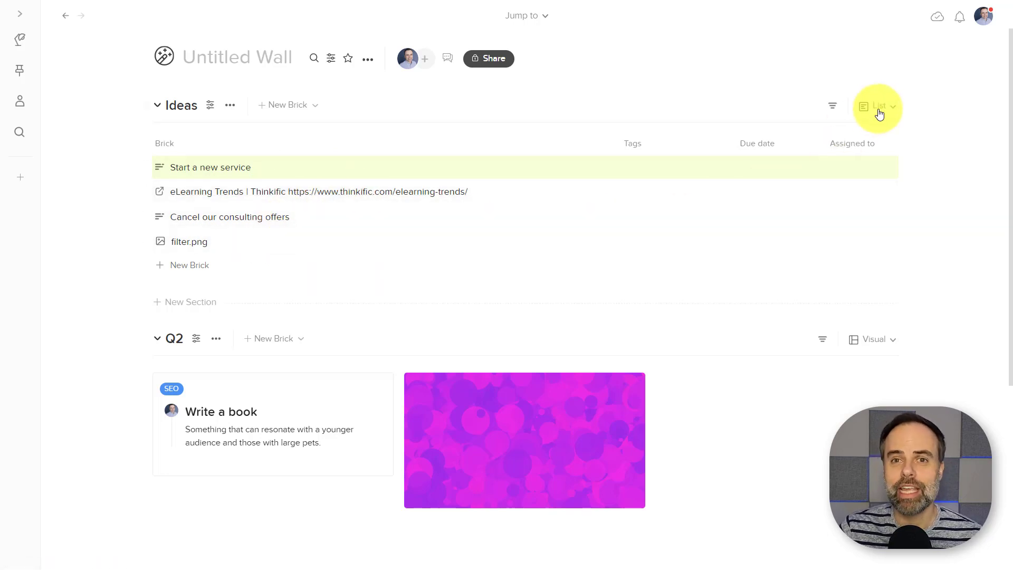
{"action": "left_click", "coordinate": [878, 106]}
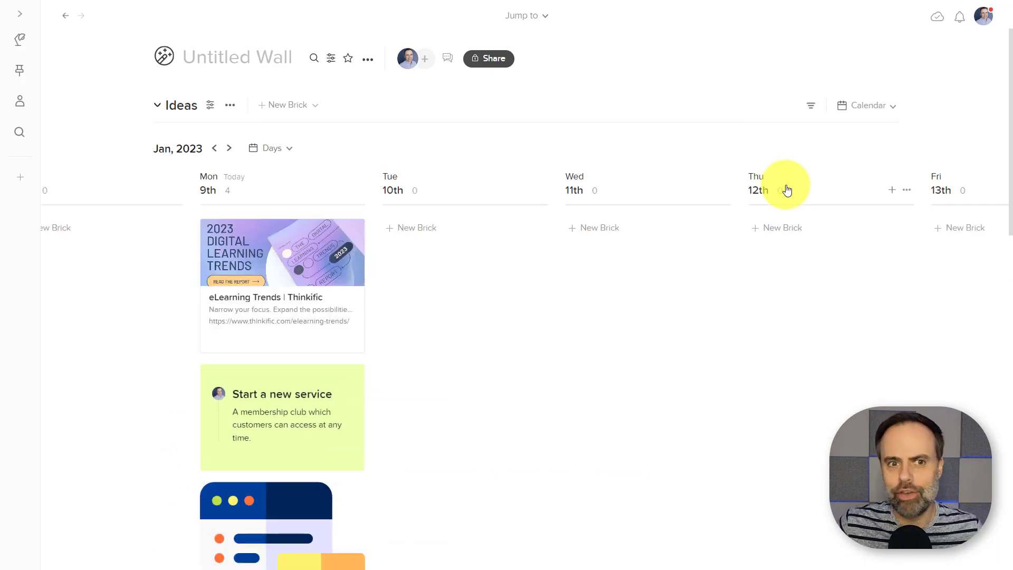
{"action": "mouse_move", "coordinate": [754, 286]}
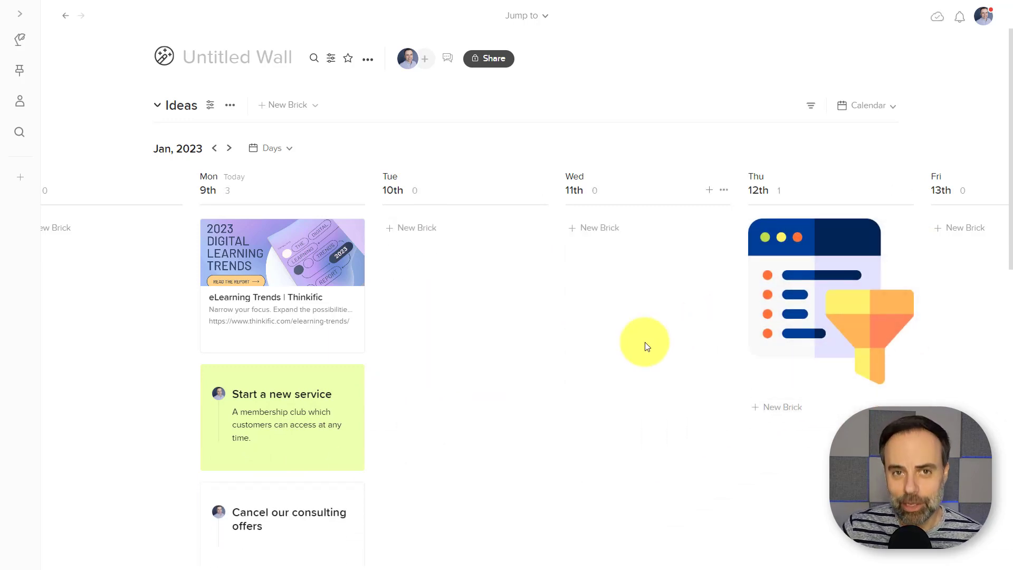
{"action": "mouse_move", "coordinate": [868, 109]}
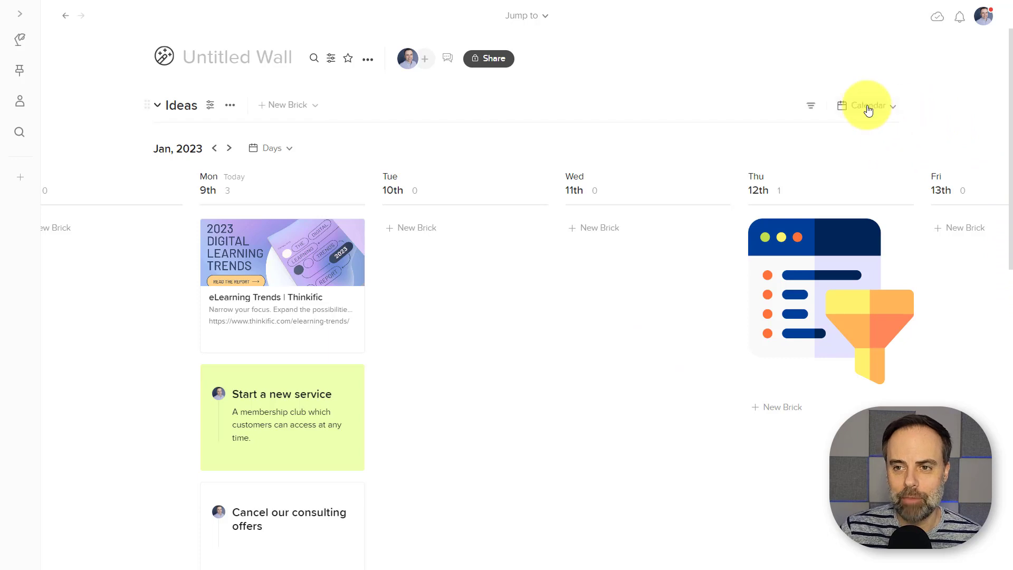
Show the Ideas section as a table, then return it to Visual layout.
{"action": "left_click", "coordinate": [869, 105]}
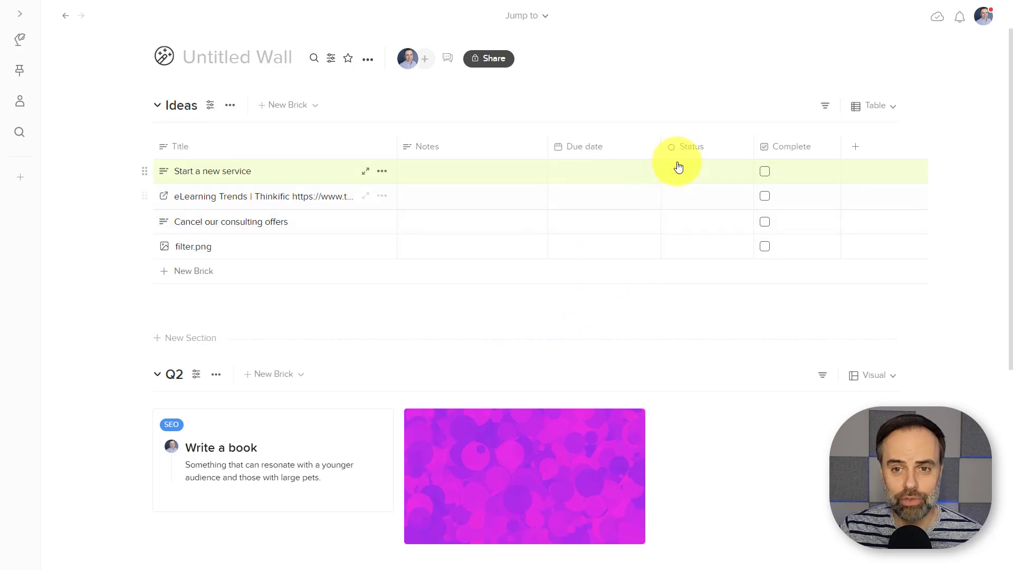
{"action": "mouse_move", "coordinate": [764, 172]}
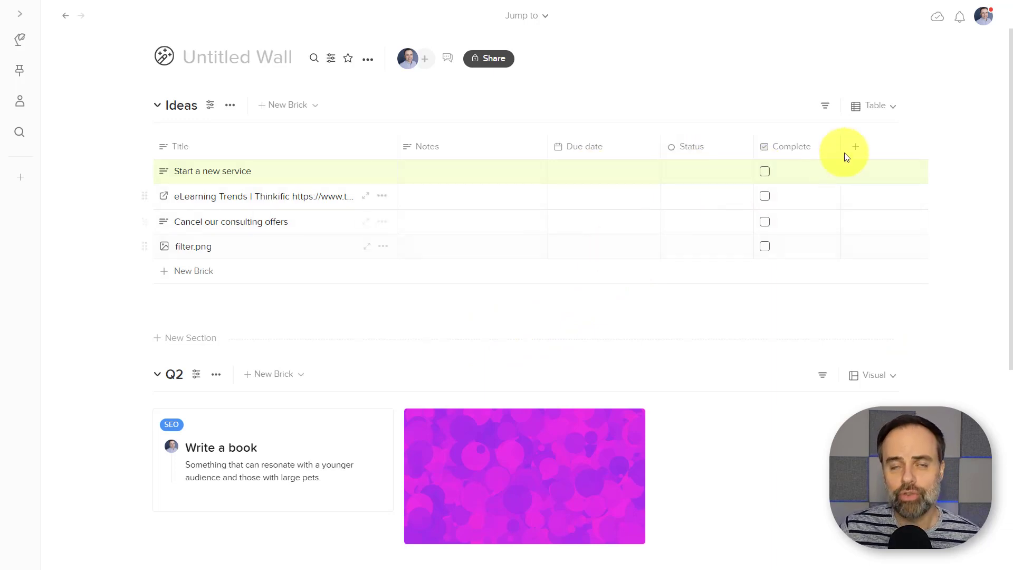
{"action": "left_click", "coordinate": [874, 106]}
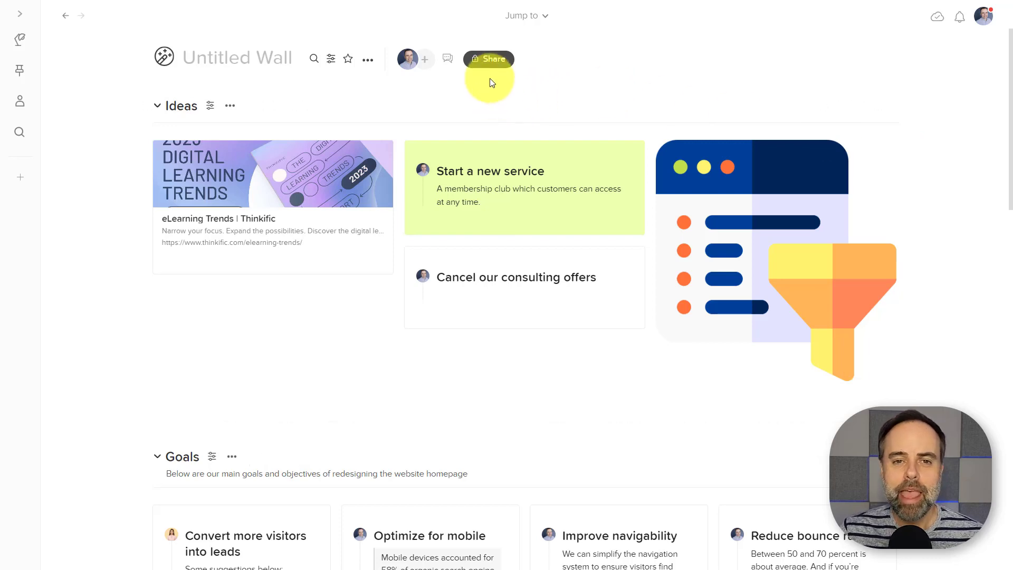
Invite diana@example. to the wall and change her role to Can comment.
{"action": "left_click", "coordinate": [490, 58]}
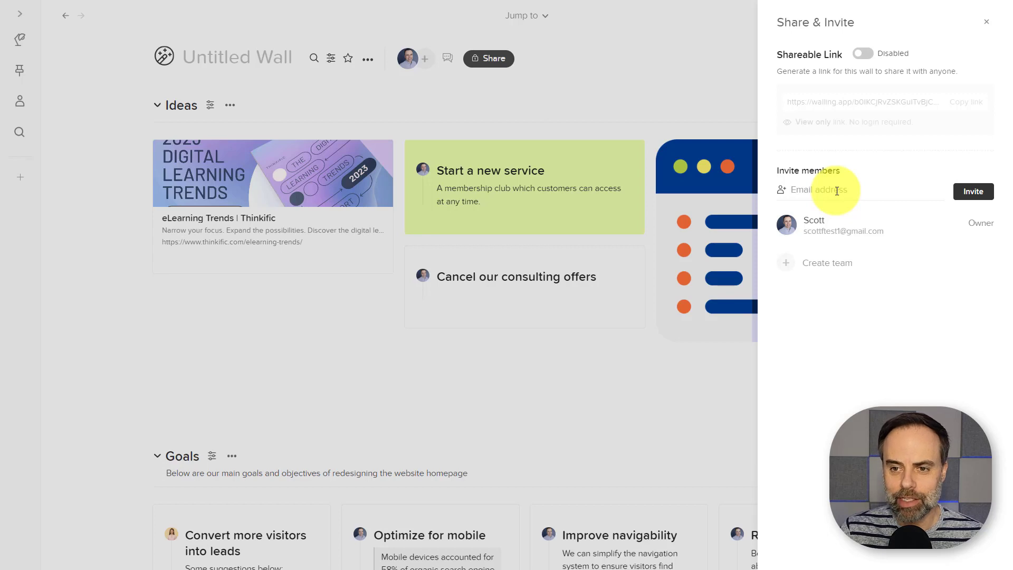
{"action": "type", "text": "diana@"}
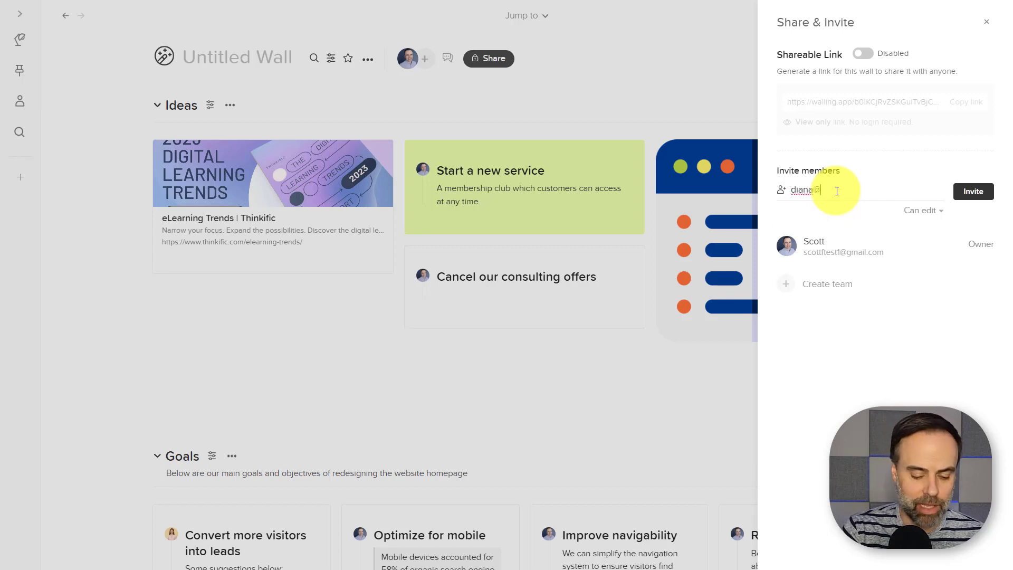
{"action": "type", "text": "example."}
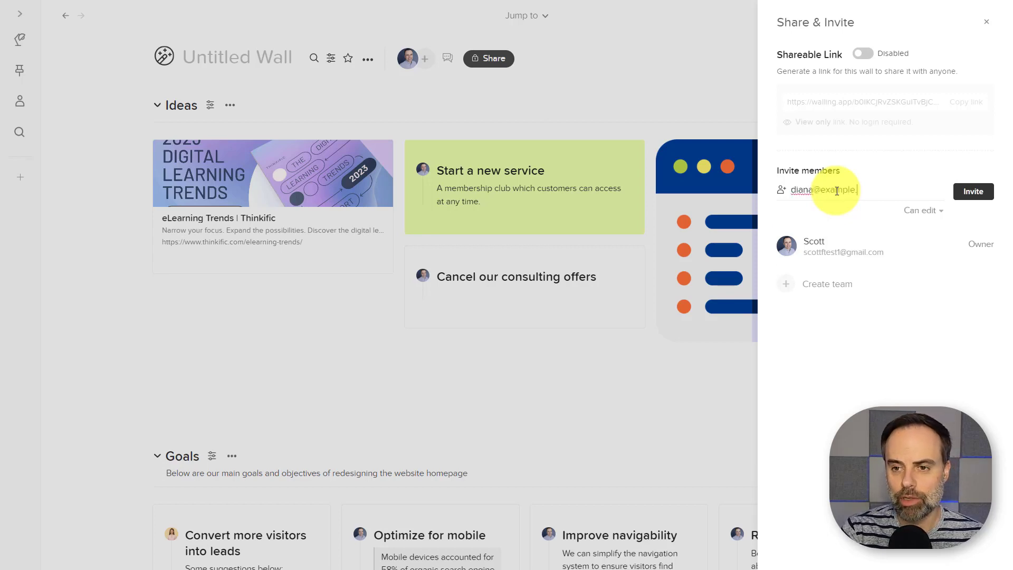
{"action": "left_click", "coordinate": [972, 191]}
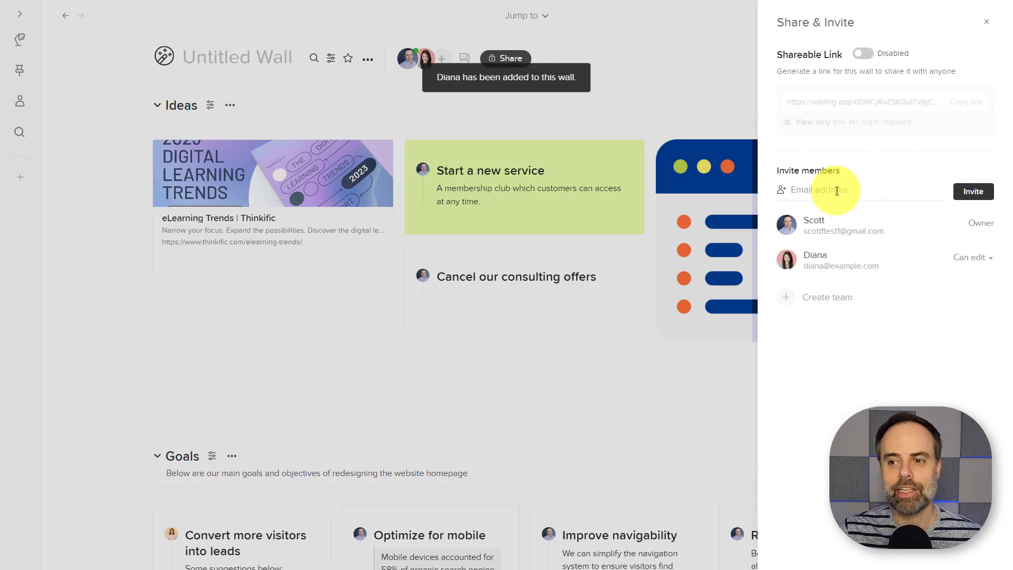
{"action": "mouse_move", "coordinate": [979, 259]}
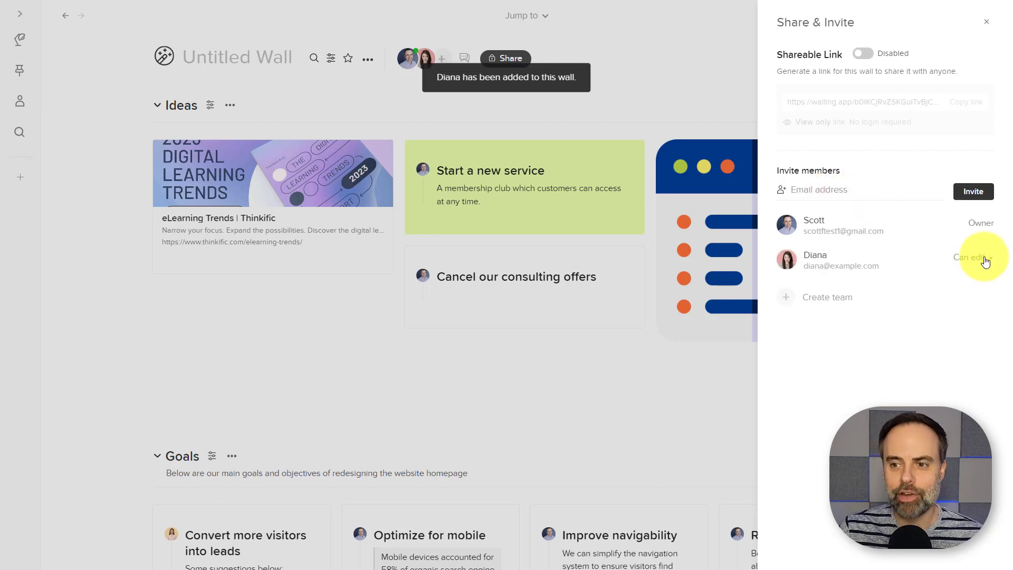
{"action": "left_click", "coordinate": [971, 257]}
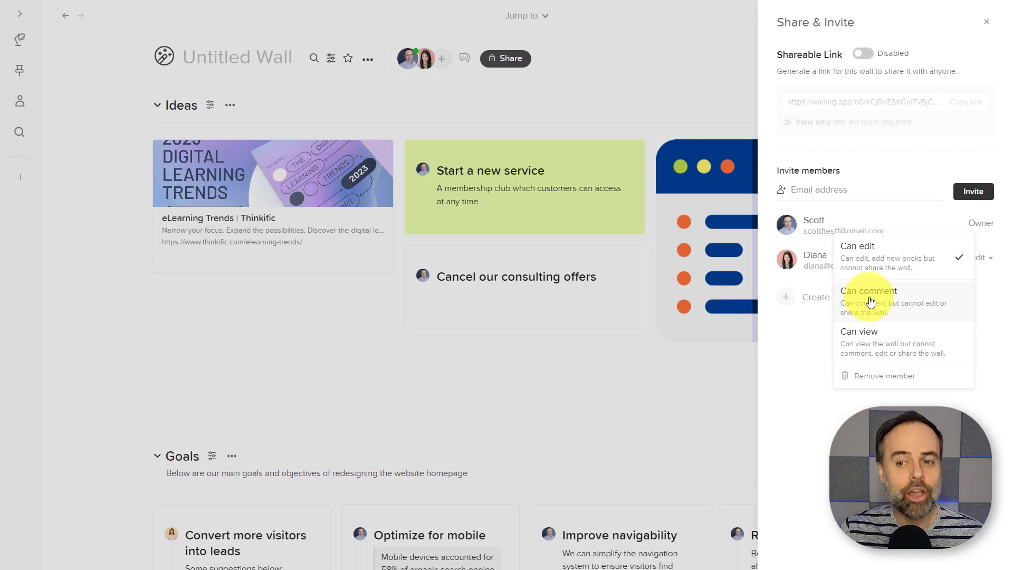
{"action": "left_click", "coordinate": [868, 291]}
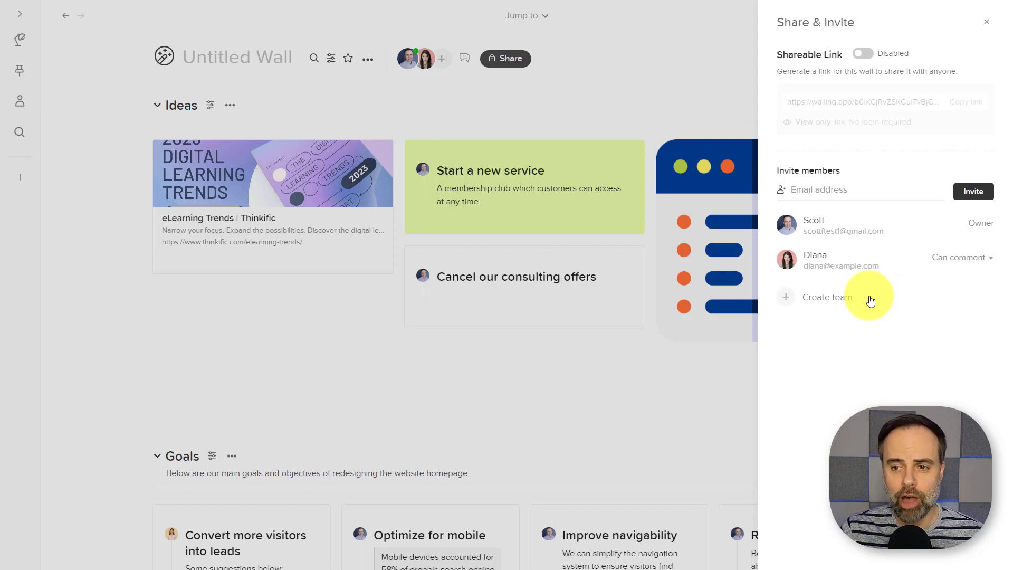
{"action": "mouse_move", "coordinate": [870, 367]}
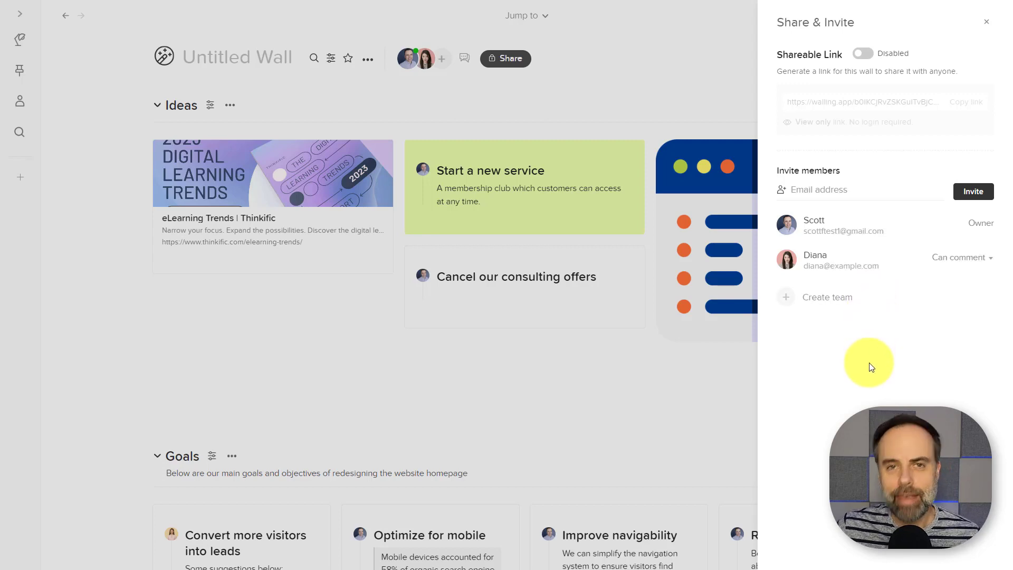
{"action": "mouse_move", "coordinate": [891, 368]}
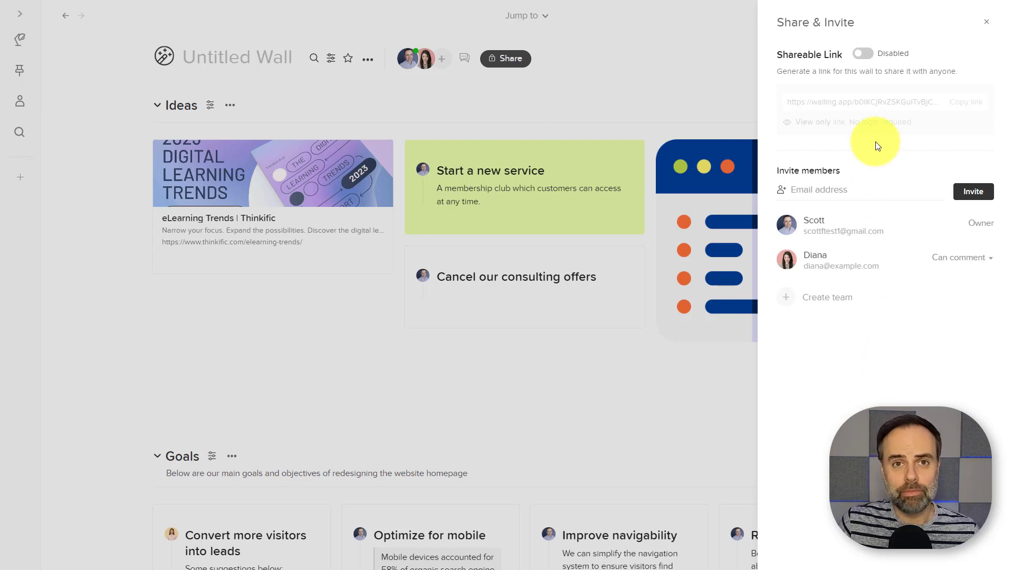
{"action": "mouse_move", "coordinate": [904, 269]}
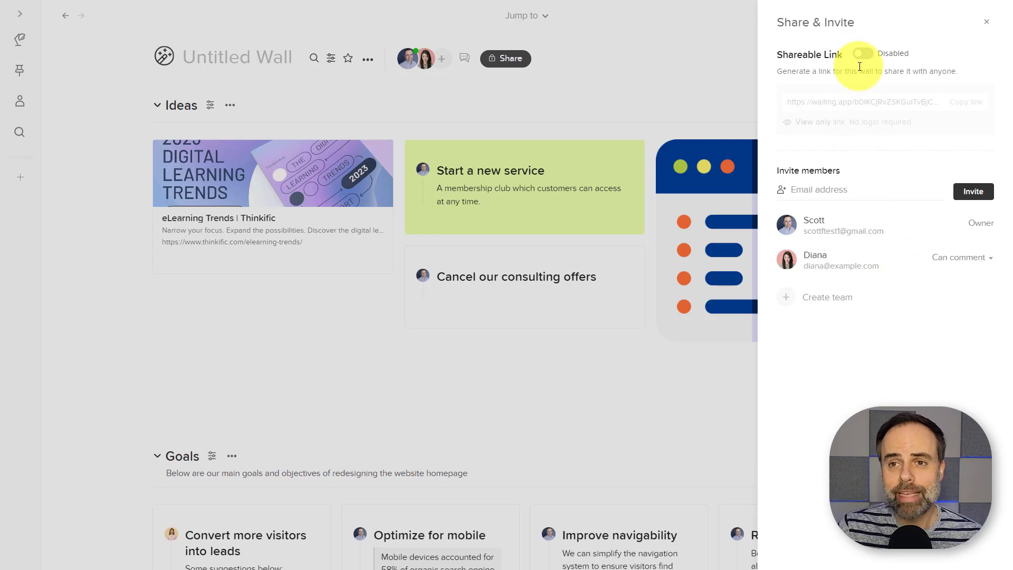
Enable the Shareable Link toggle, then close and reopen Share to confirm it.
{"action": "left_click", "coordinate": [865, 54]}
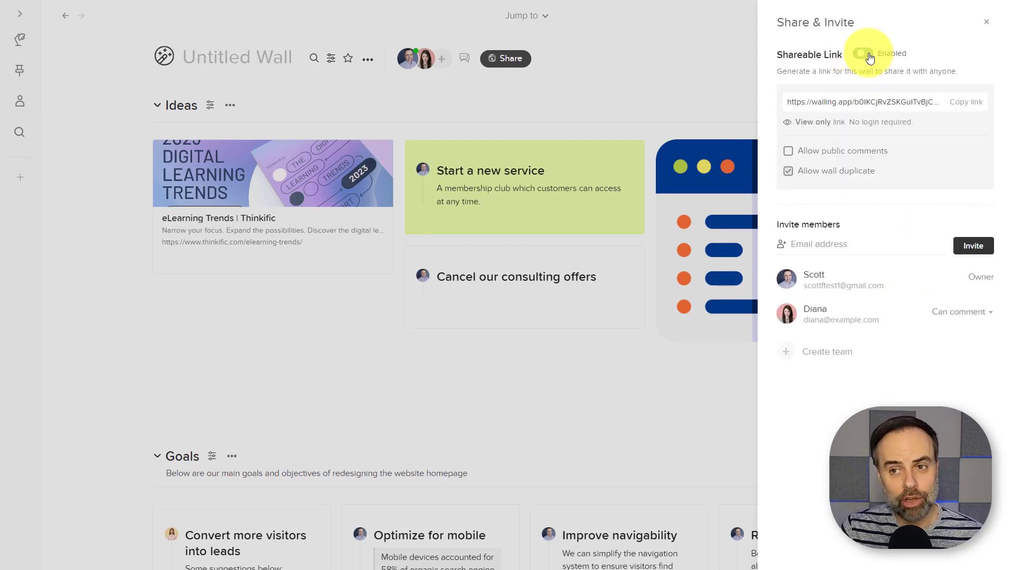
{"action": "left_click", "coordinate": [865, 53]}
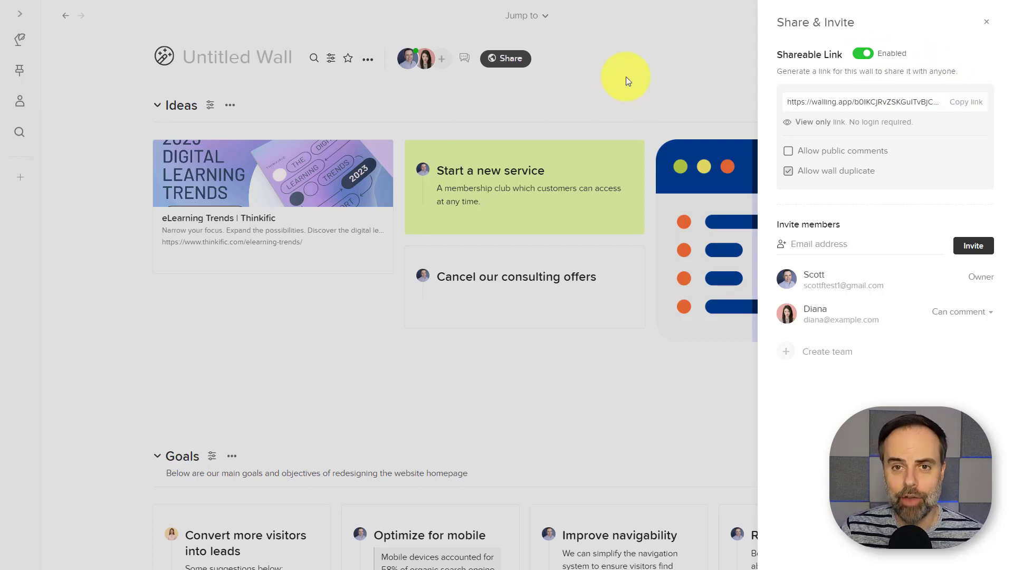
{"action": "left_click", "coordinate": [984, 21]}
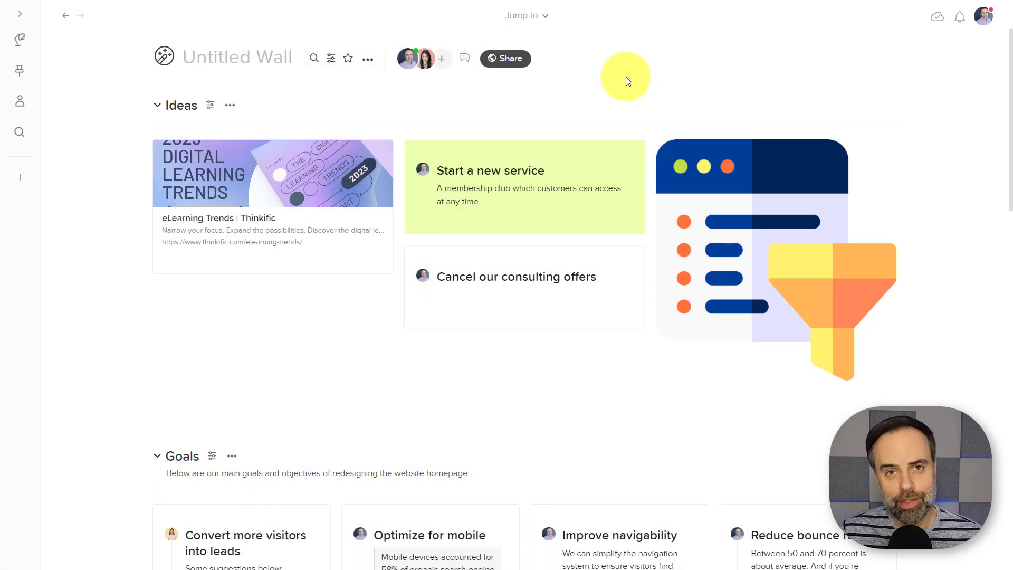
{"action": "left_click", "coordinate": [505, 58]}
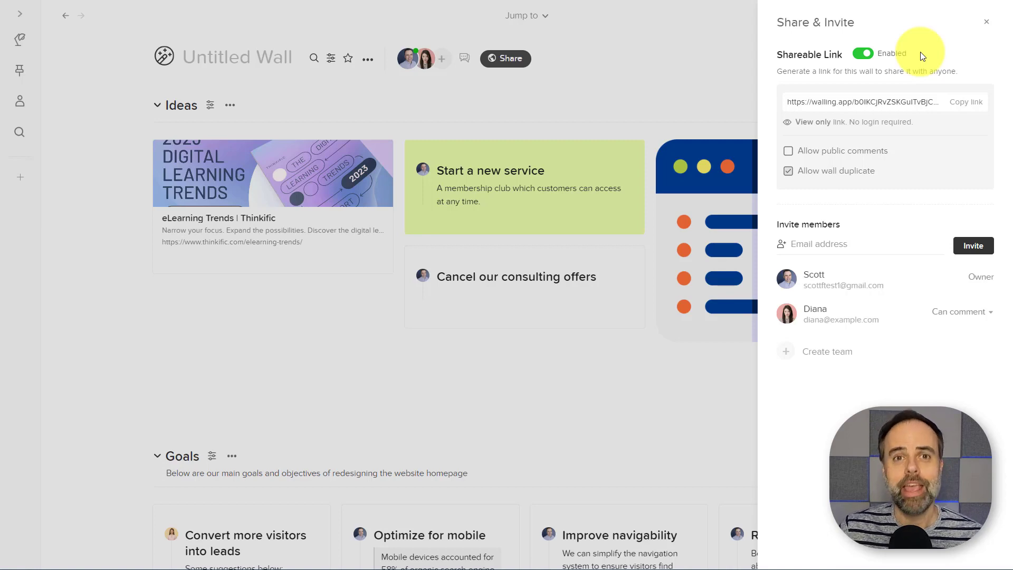
{"action": "left_click", "coordinate": [986, 21]}
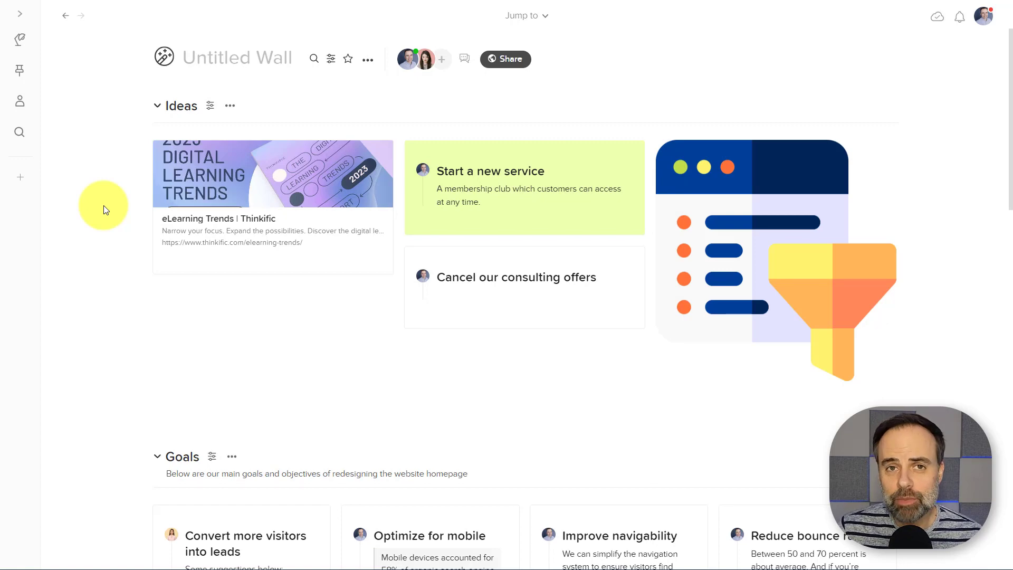
{"action": "scroll", "scroll_direction": "down", "scroll_amount": 3}
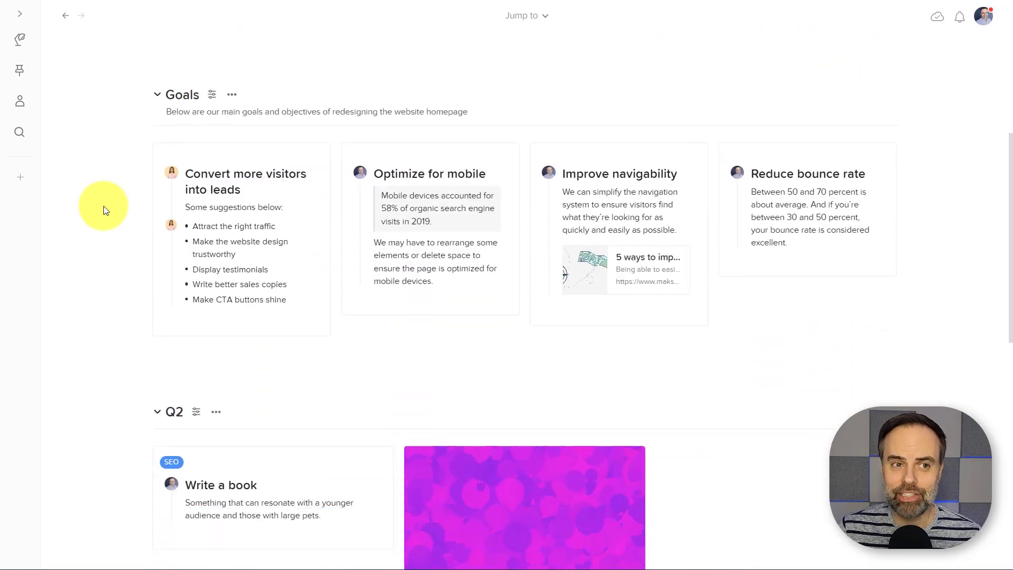
{"action": "scroll", "scroll_direction": "down", "scroll_amount": 3}
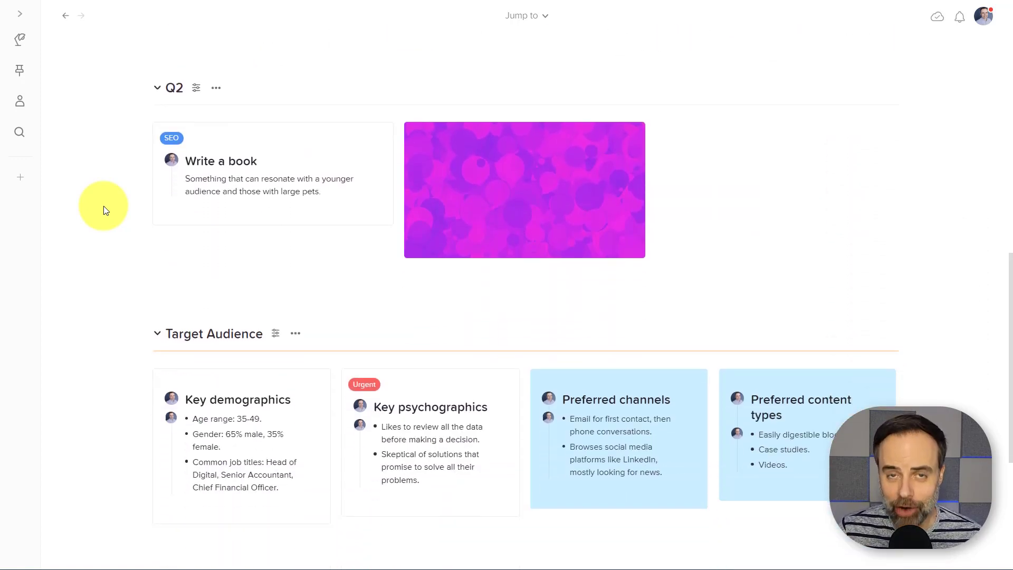
{"action": "scroll", "scroll_direction": "down", "scroll_amount": 3}
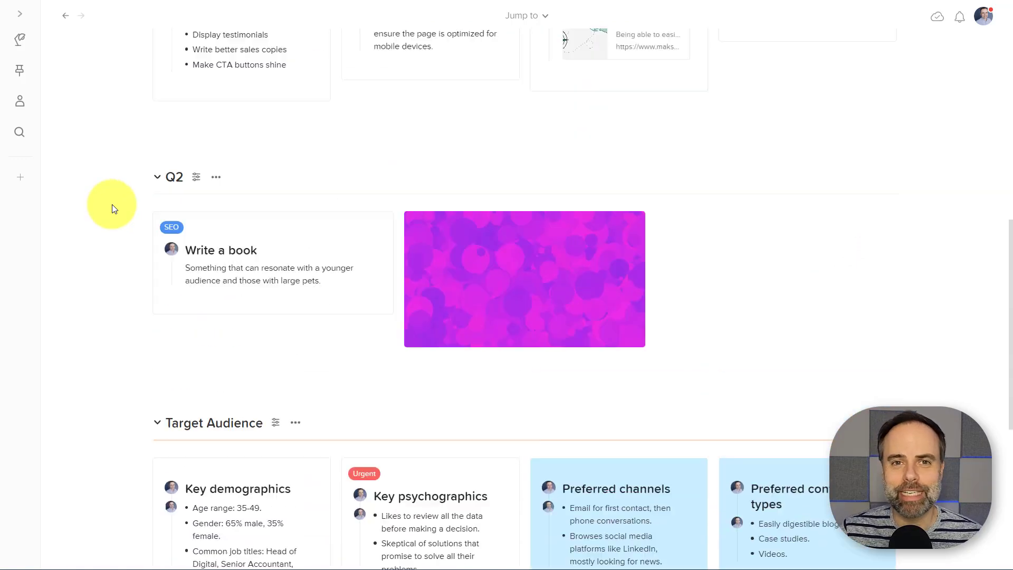
{"action": "scroll", "scroll_direction": "up", "scroll_amount": 3}
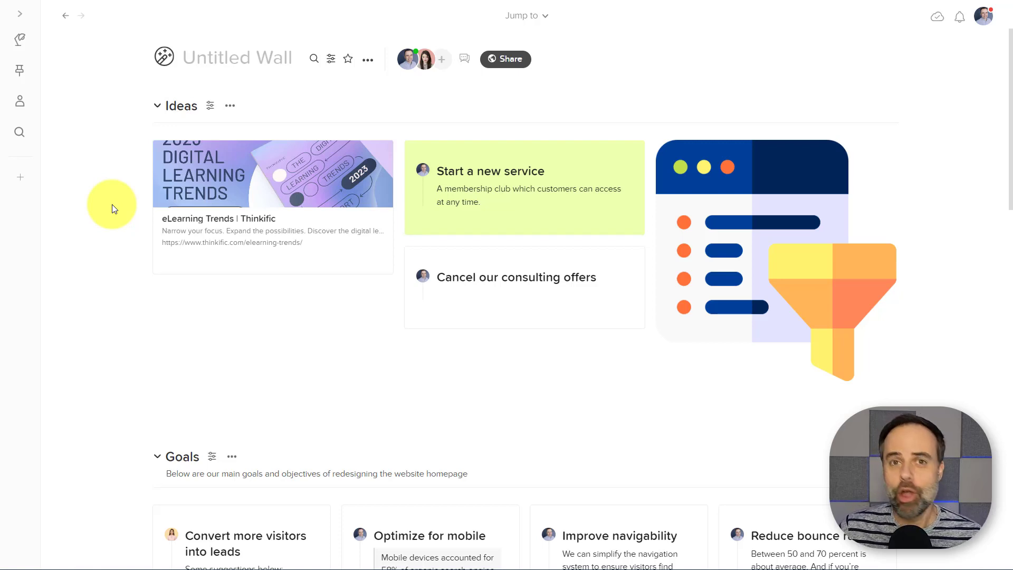
{"action": "scroll", "scroll_direction": "down", "scroll_amount": 3}
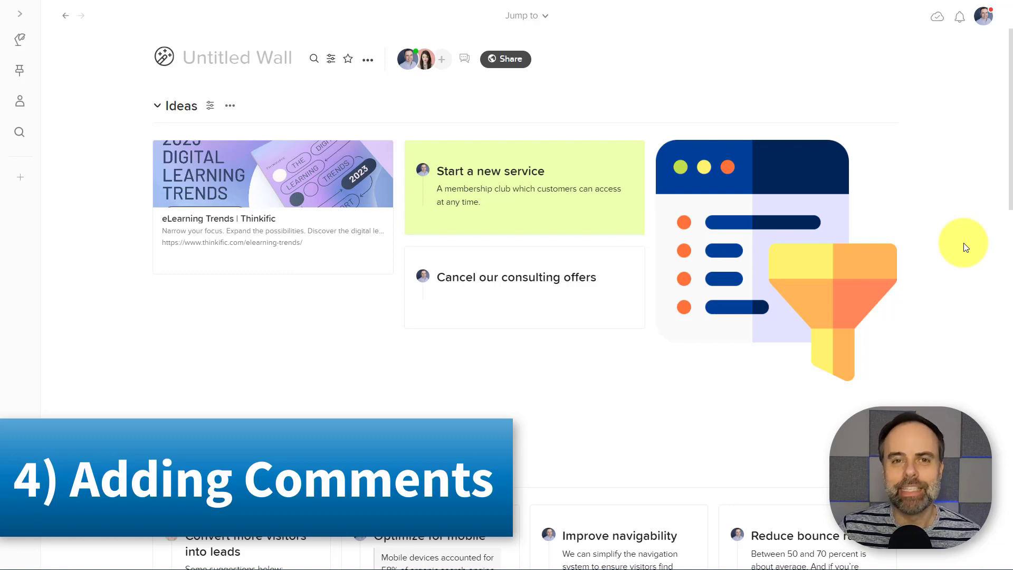
Scroll to the Goals bullets and @-mention a collaborator in a new comment.
{"action": "scroll", "scroll_direction": "down", "scroll_amount": 3}
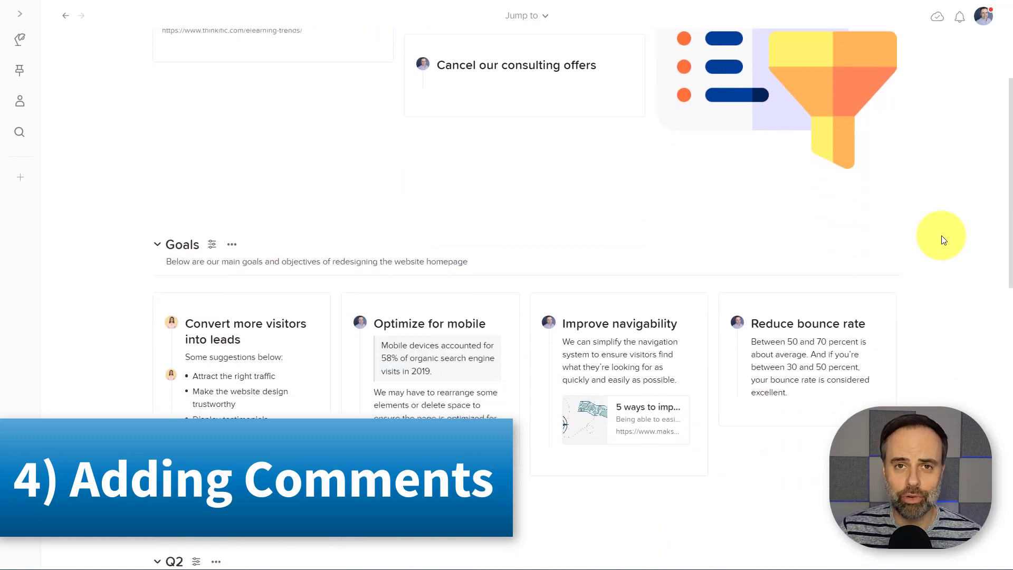
{"action": "scroll", "scroll_direction": "down", "scroll_amount": 3}
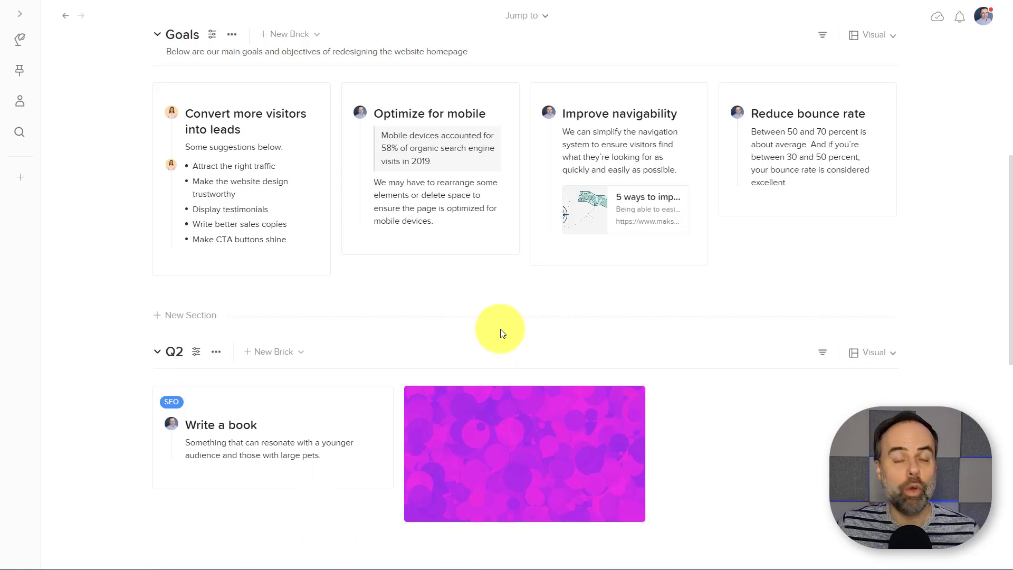
{"action": "mouse_move", "coordinate": [512, 330]}
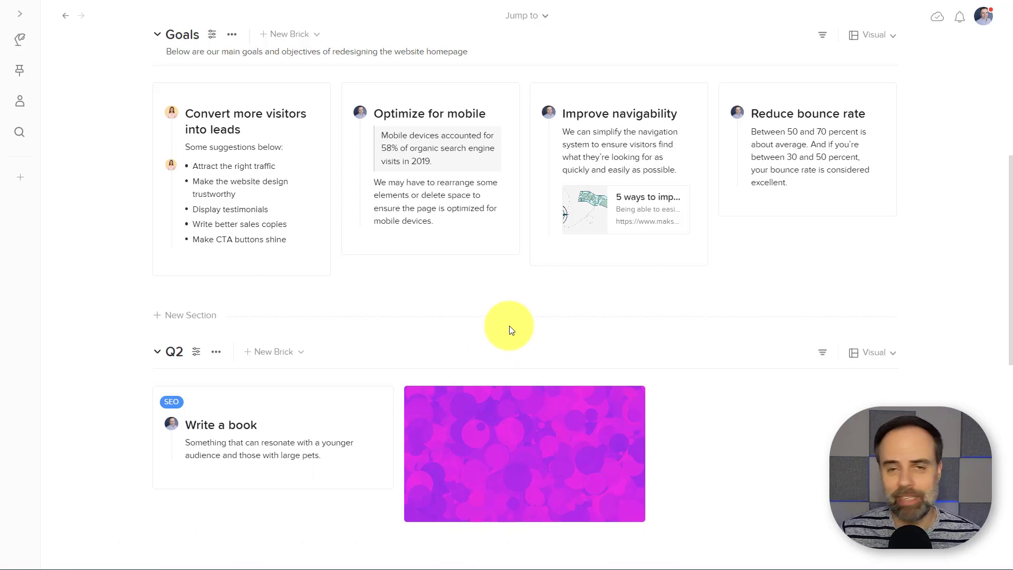
{"action": "mouse_move", "coordinate": [291, 154]}
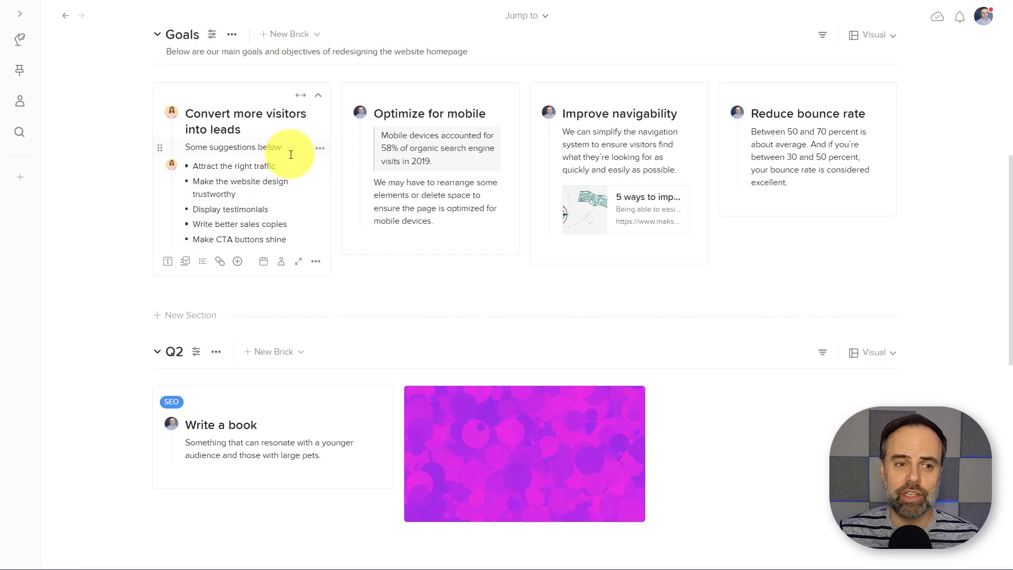
{"action": "mouse_move", "coordinate": [319, 204]}
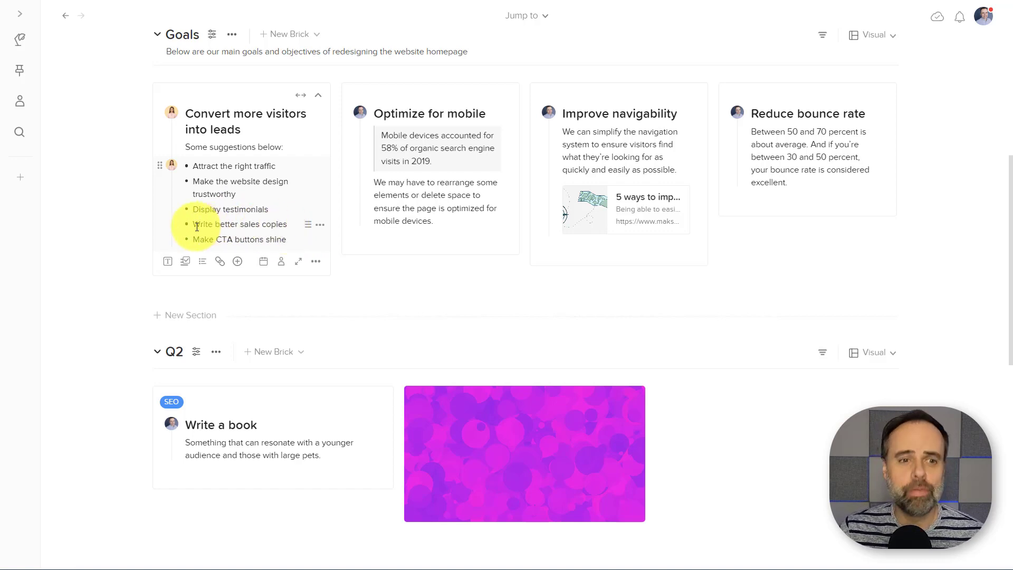
{"action": "mouse_move", "coordinate": [277, 223]}
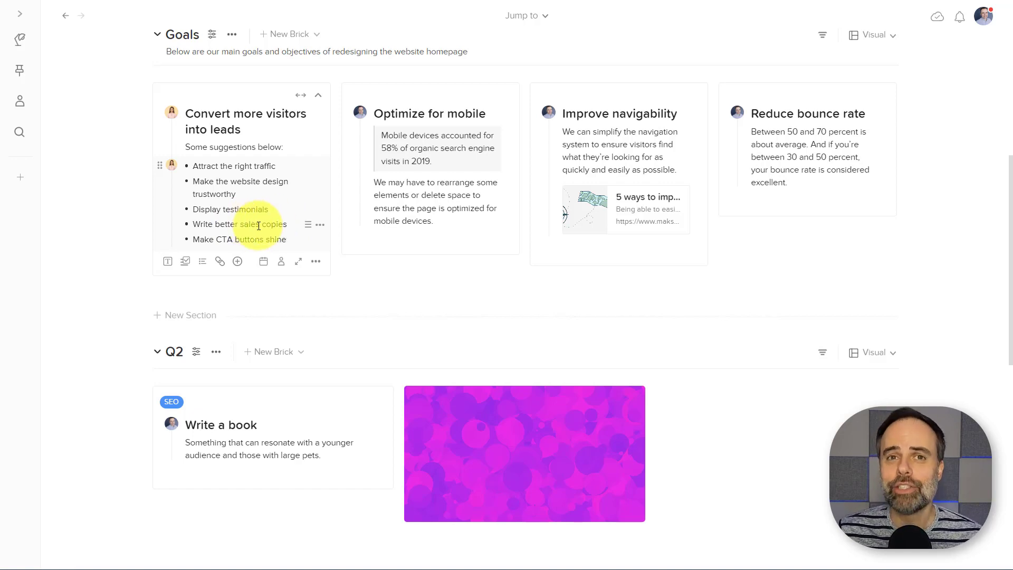
{"action": "mouse_move", "coordinate": [320, 229]}
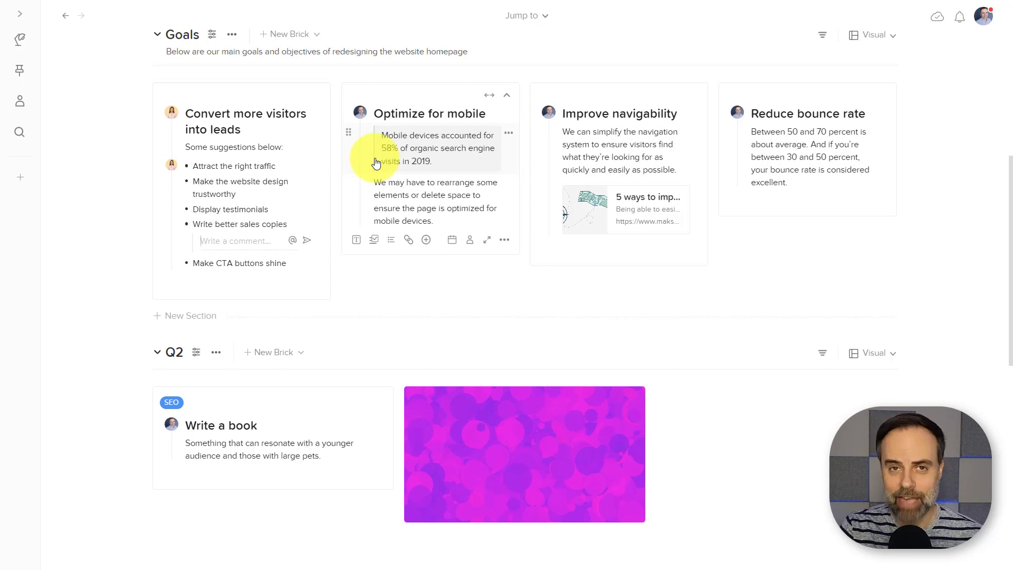
{"action": "type", "text": "@"}
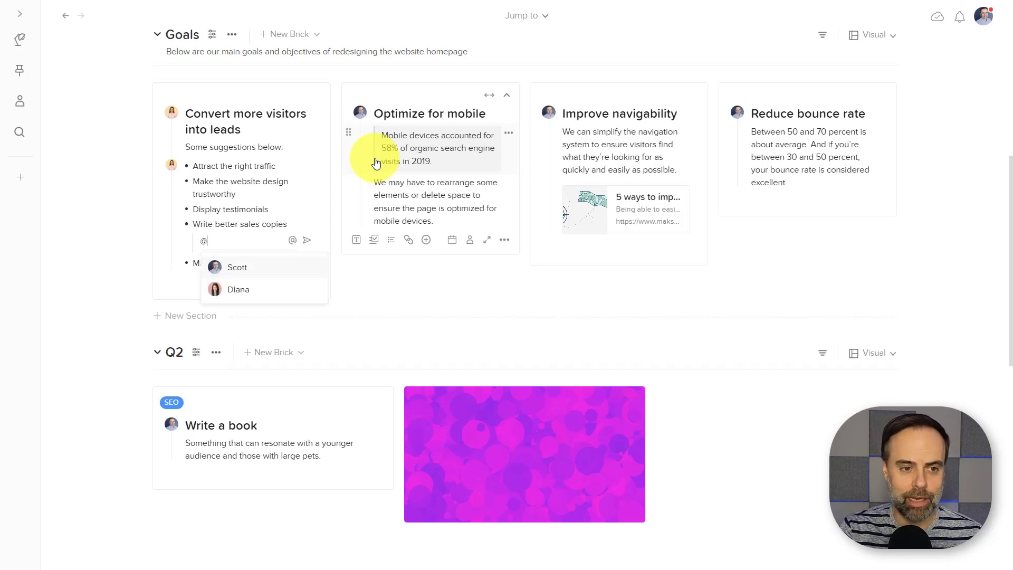
{"action": "left_click", "coordinate": [239, 289]}
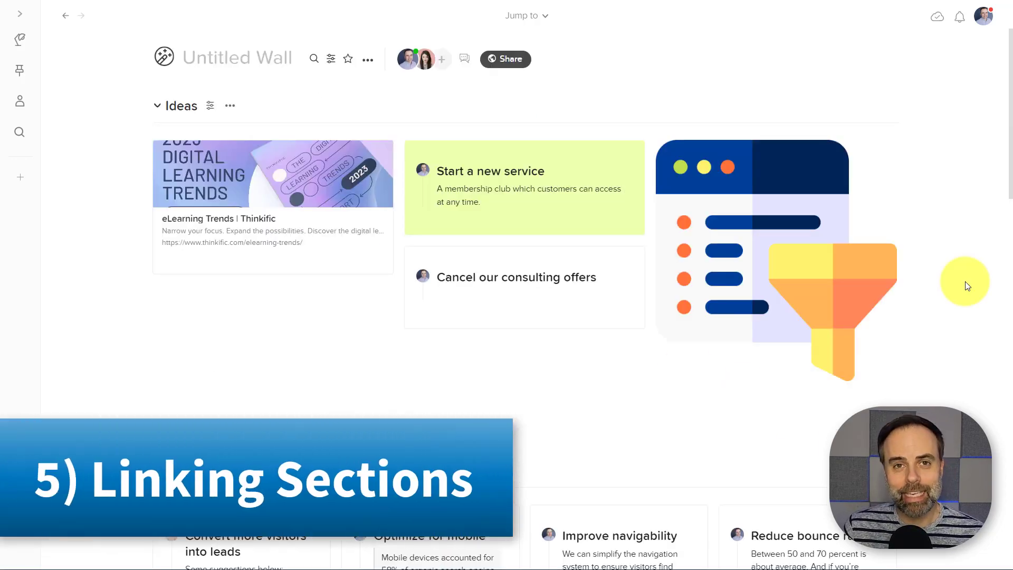
{"action": "mouse_move", "coordinate": [496, 226]}
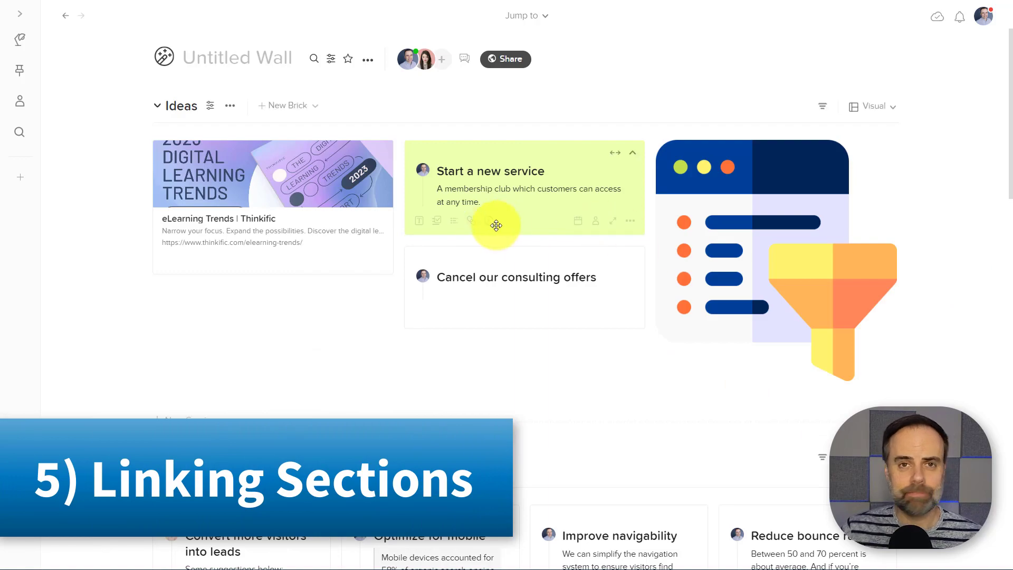
Copy the Goals section's link from its options menu, then scroll through the wall.
{"action": "scroll", "scroll_direction": "down", "scroll_amount": 3}
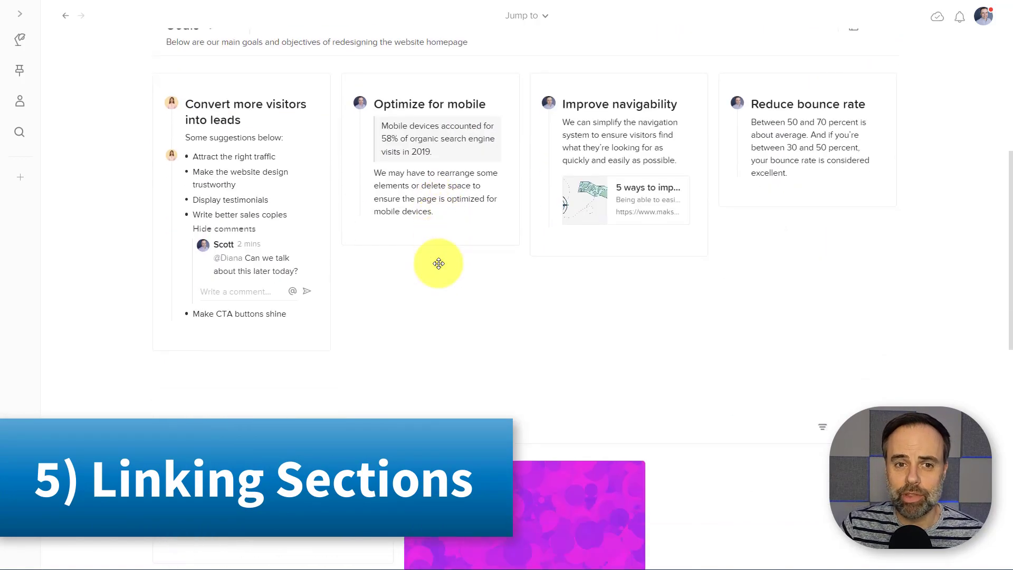
{"action": "scroll", "scroll_direction": "up", "scroll_amount": 3}
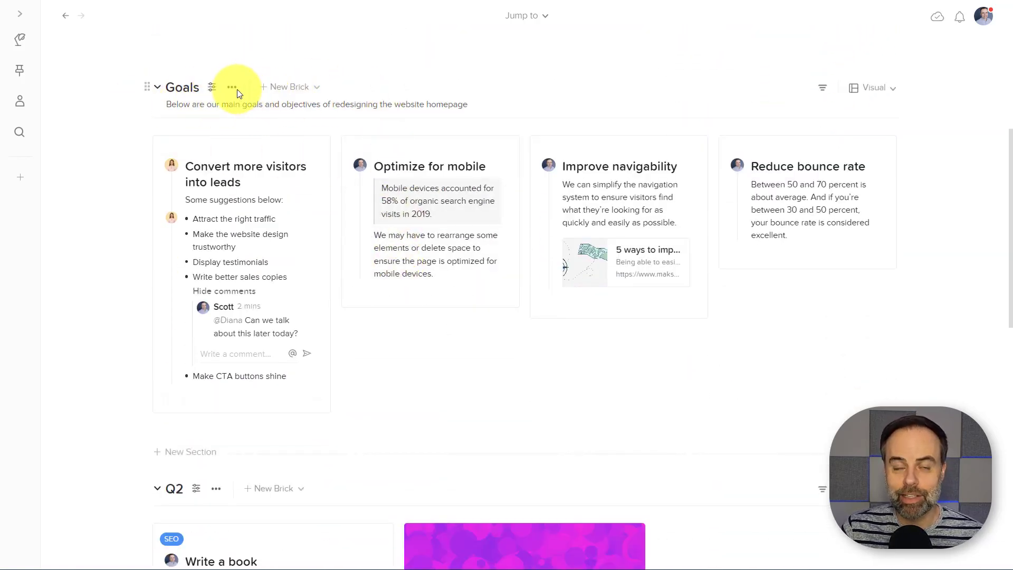
{"action": "left_click", "coordinate": [232, 87]}
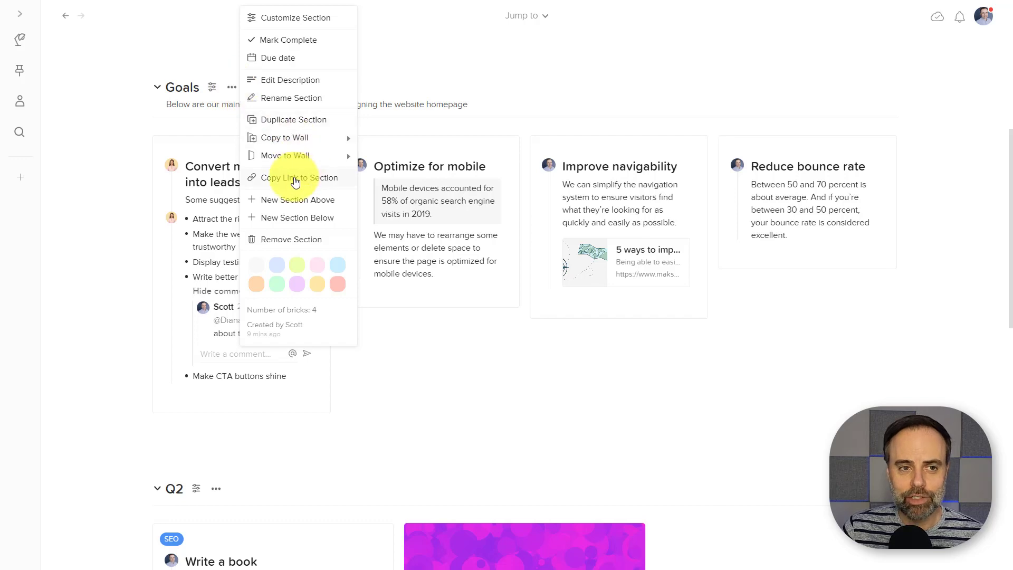
{"action": "left_click", "coordinate": [294, 177]}
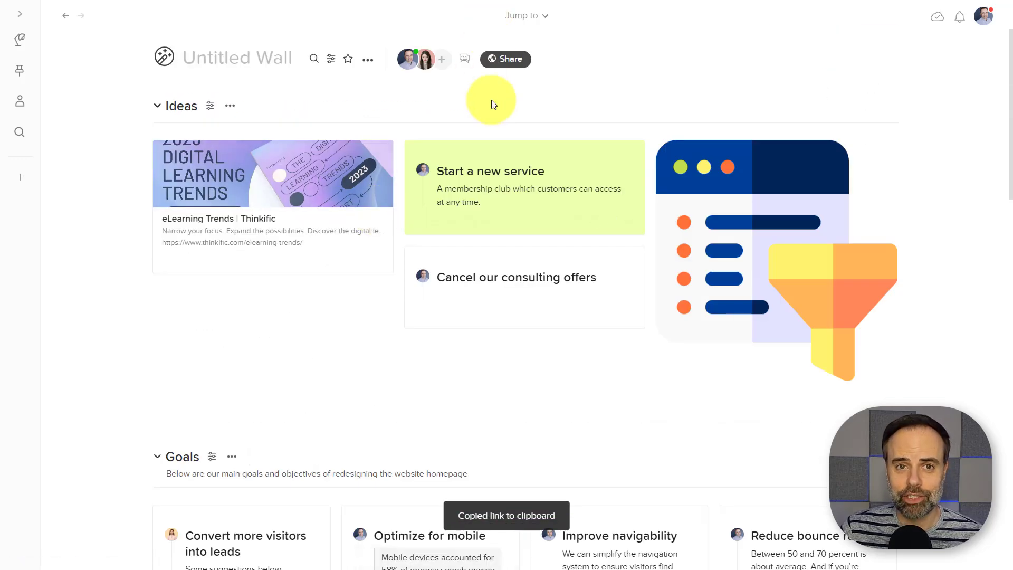
{"action": "scroll", "scroll_direction": "down", "scroll_amount": 3}
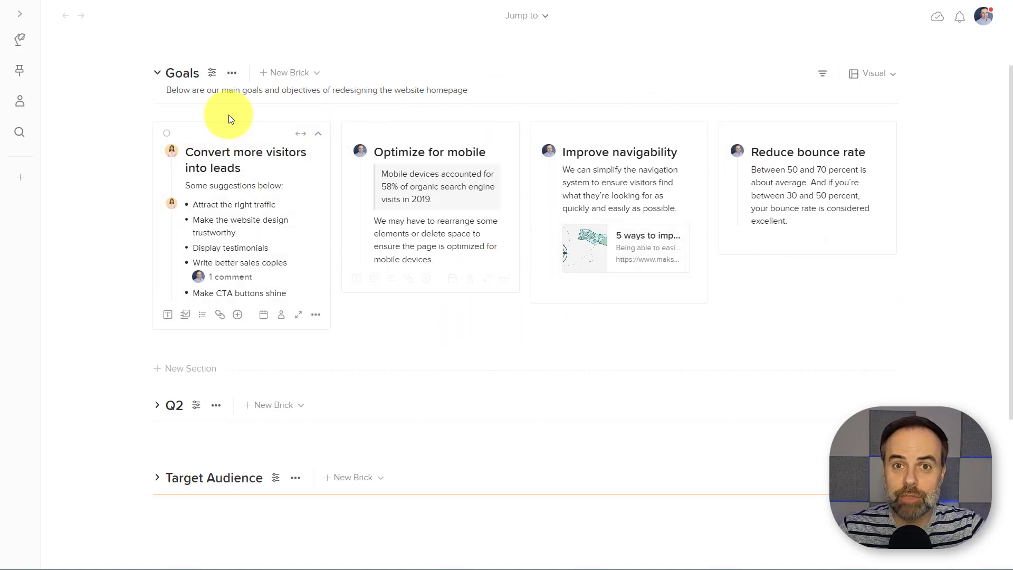
{"action": "mouse_move", "coordinate": [284, 145]}
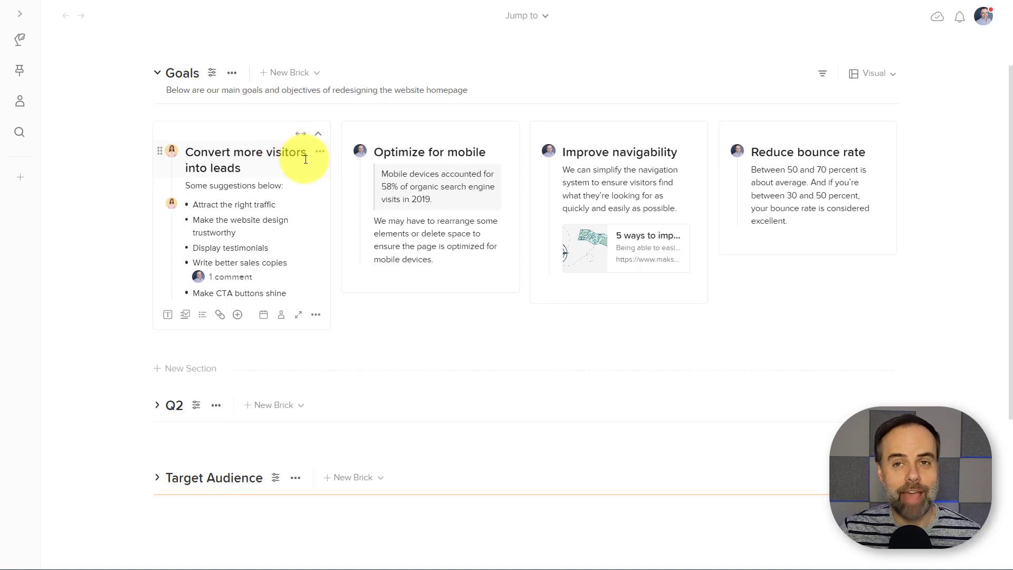
{"action": "scroll", "scroll_direction": "down", "scroll_amount": 3}
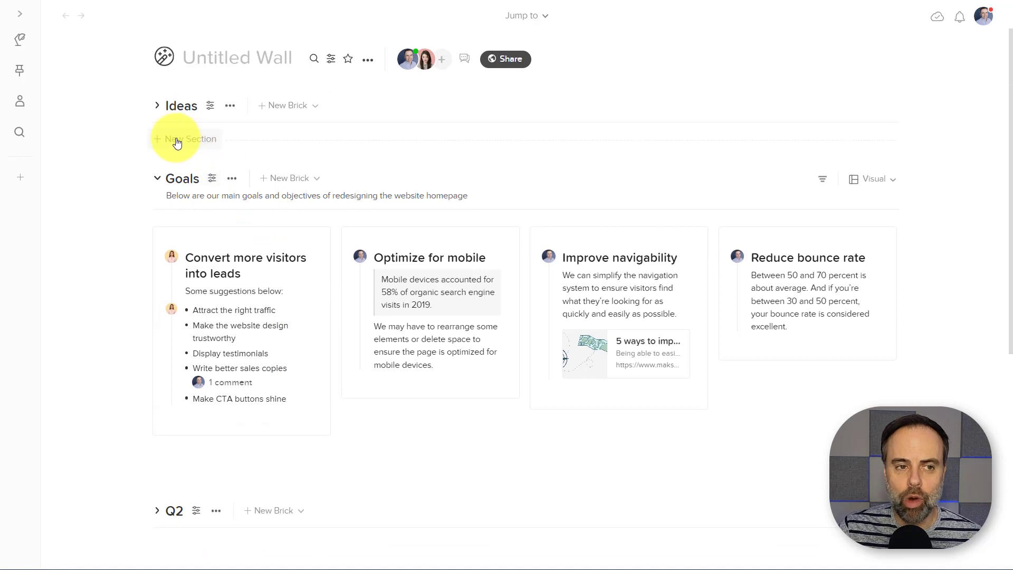
{"action": "scroll", "scroll_direction": "down", "scroll_amount": 3}
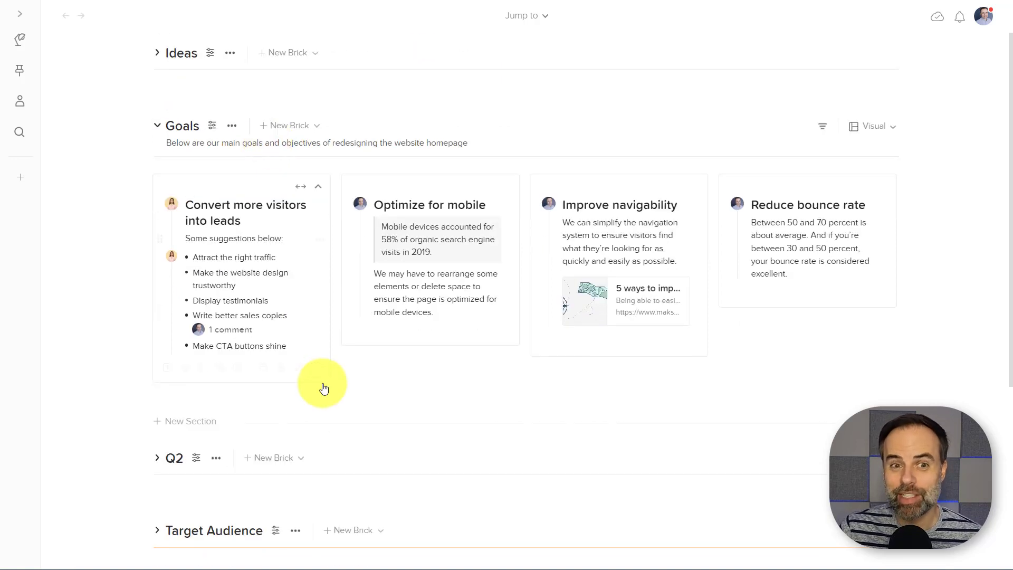
{"action": "mouse_move", "coordinate": [325, 390]}
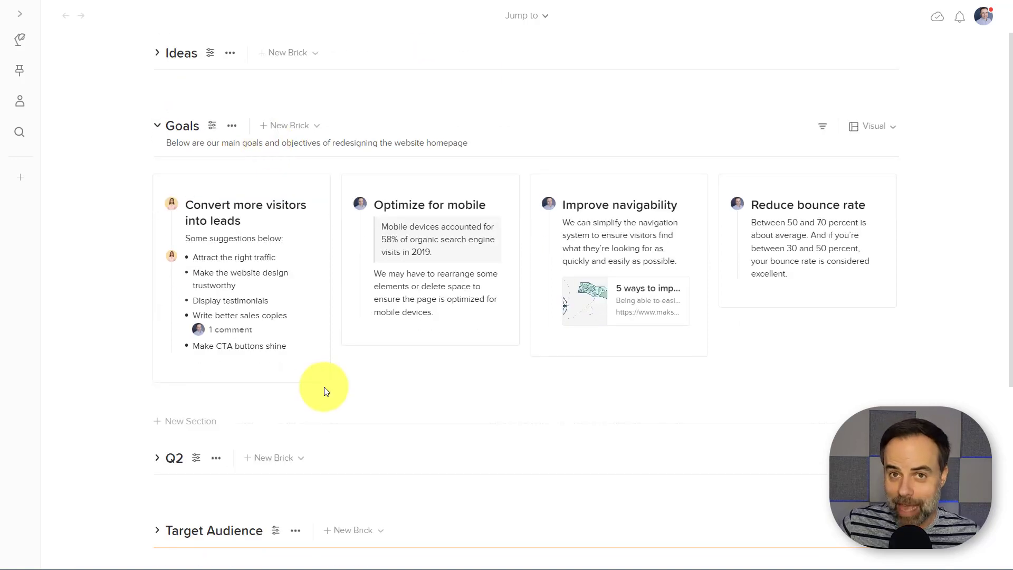